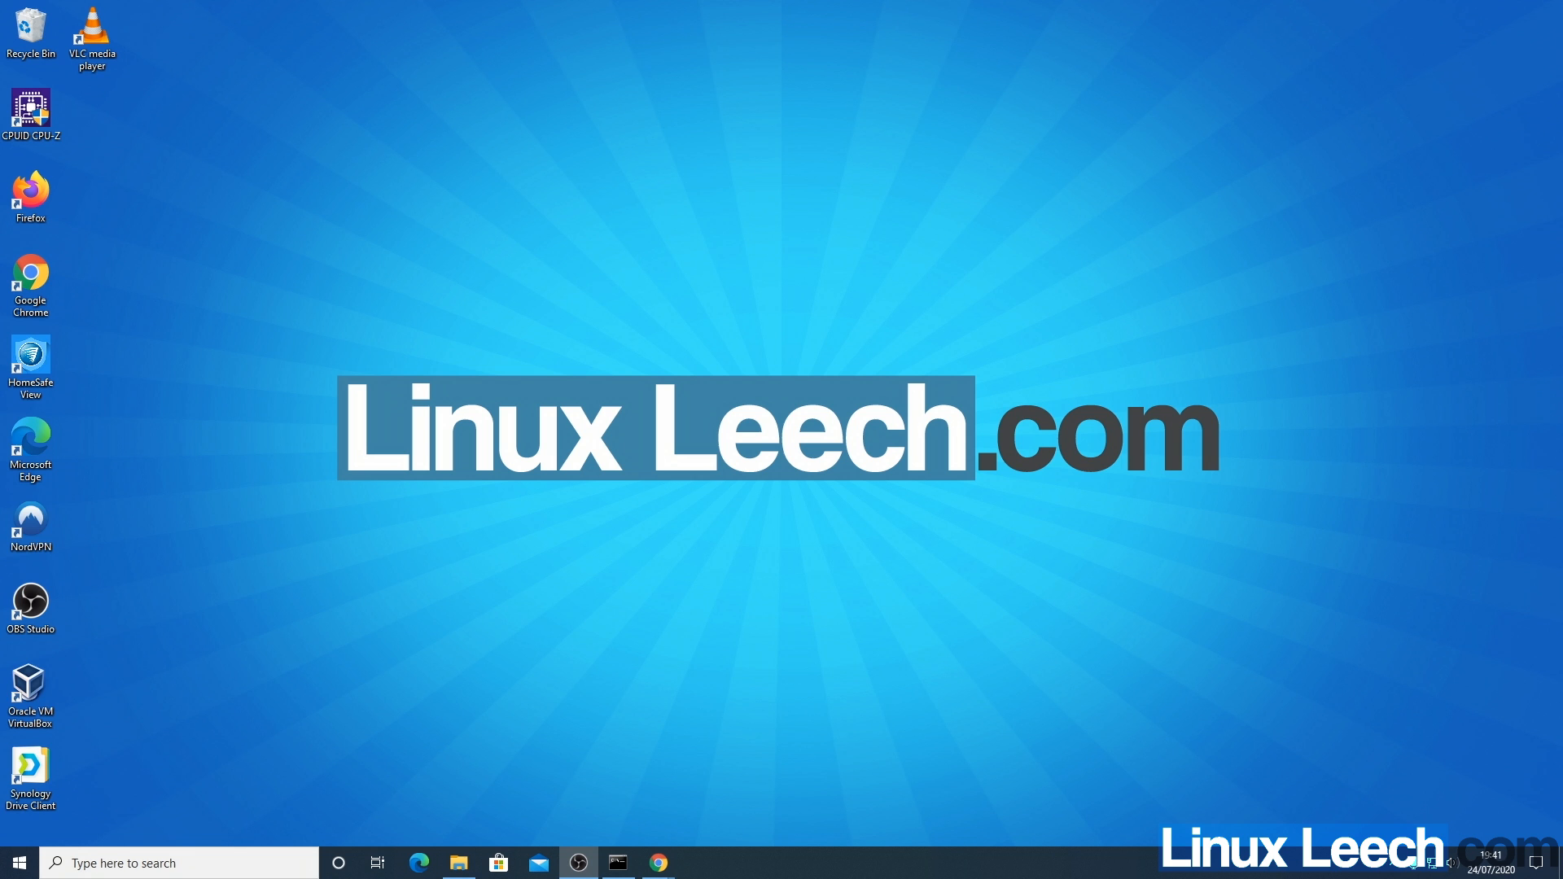
- Search 'update' from Start so Check for updates appears as best match
{"action": "left_click", "coordinate": [18, 863]}
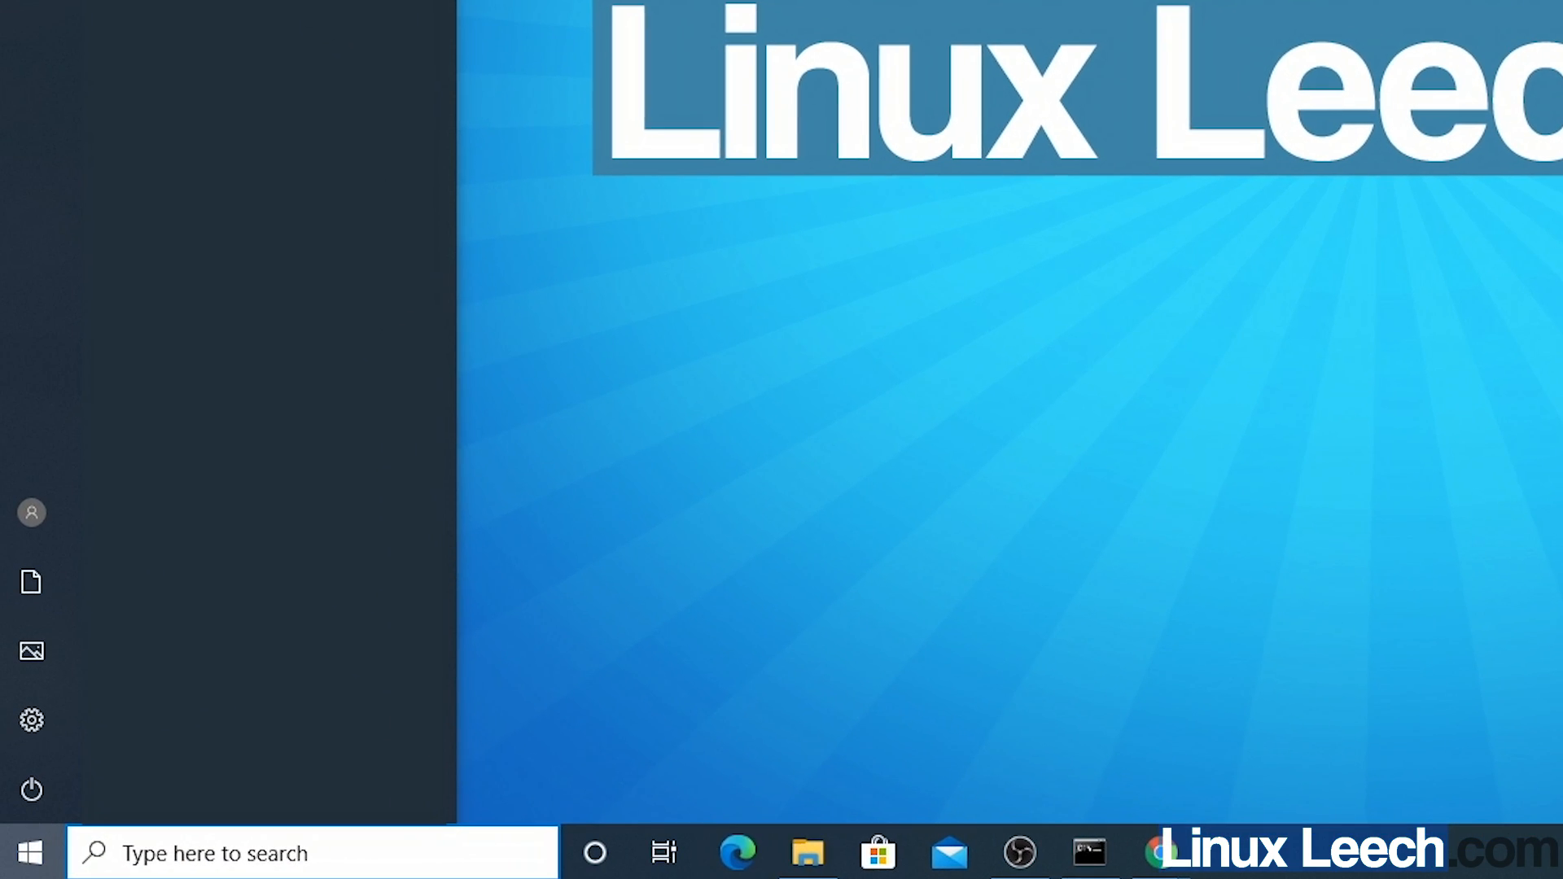
{"action": "type", "text": "update"}
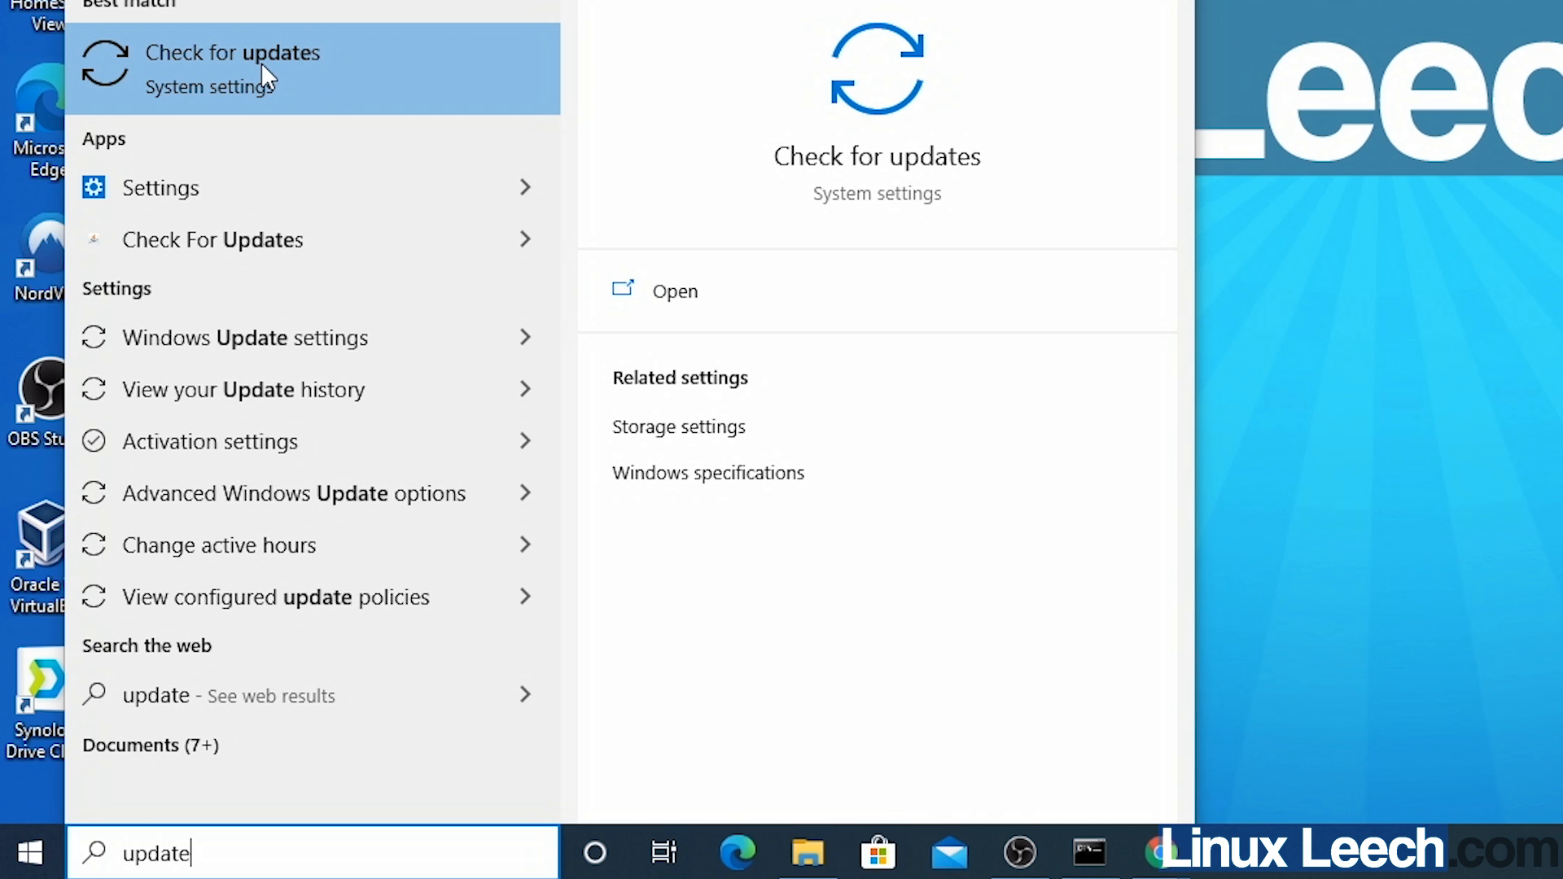
- Download the pending cumulative updates and queue the version 2004 feature update, then close Settings
{"action": "left_click", "coordinate": [233, 52]}
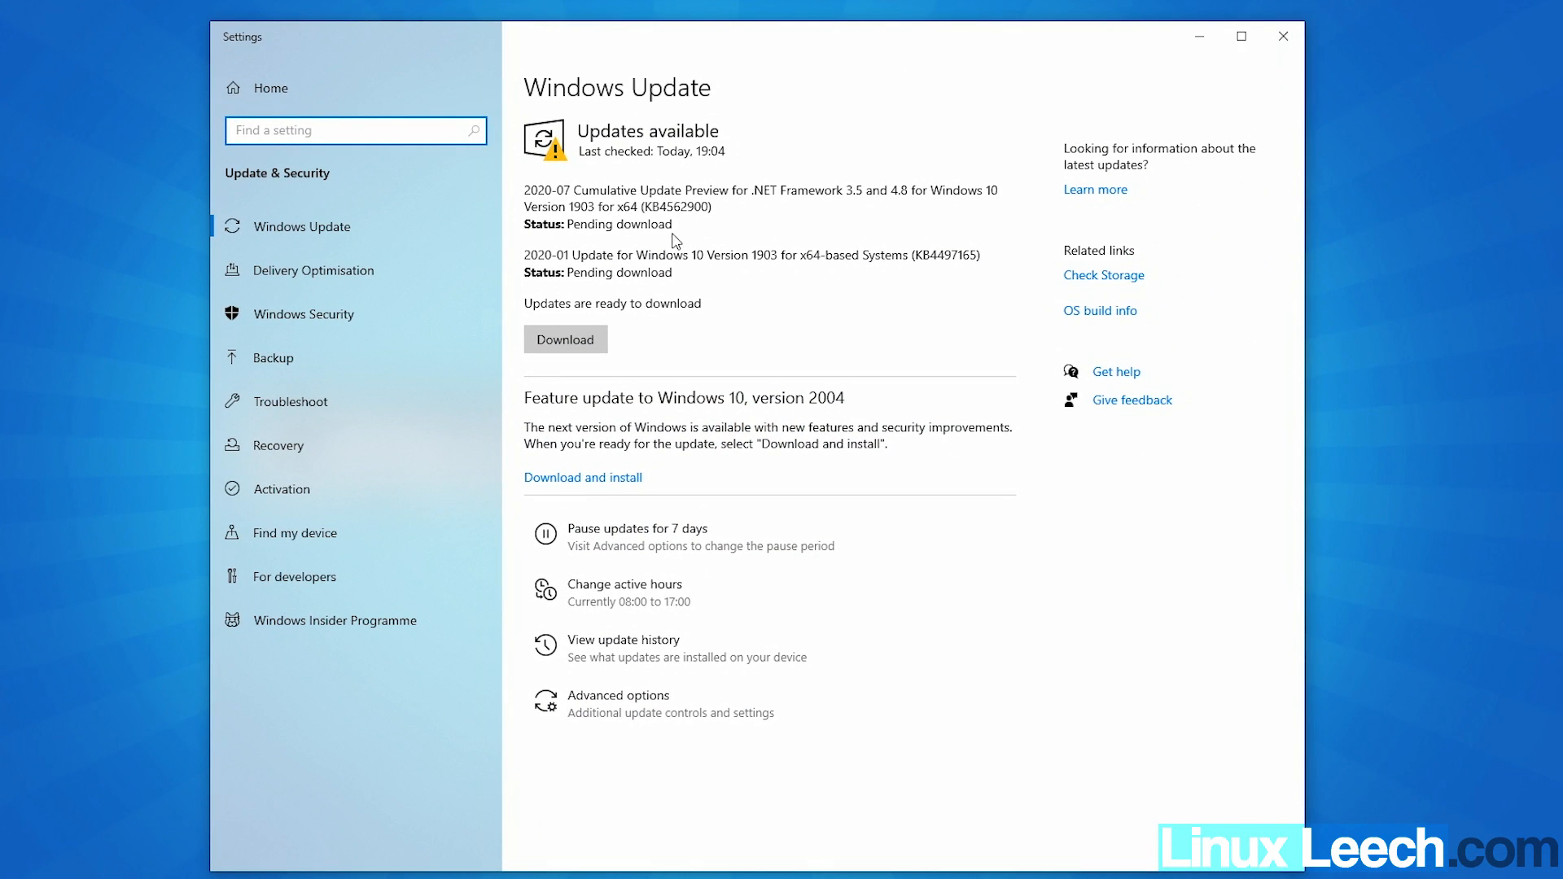
{"action": "mouse_move", "coordinate": [667, 178]}
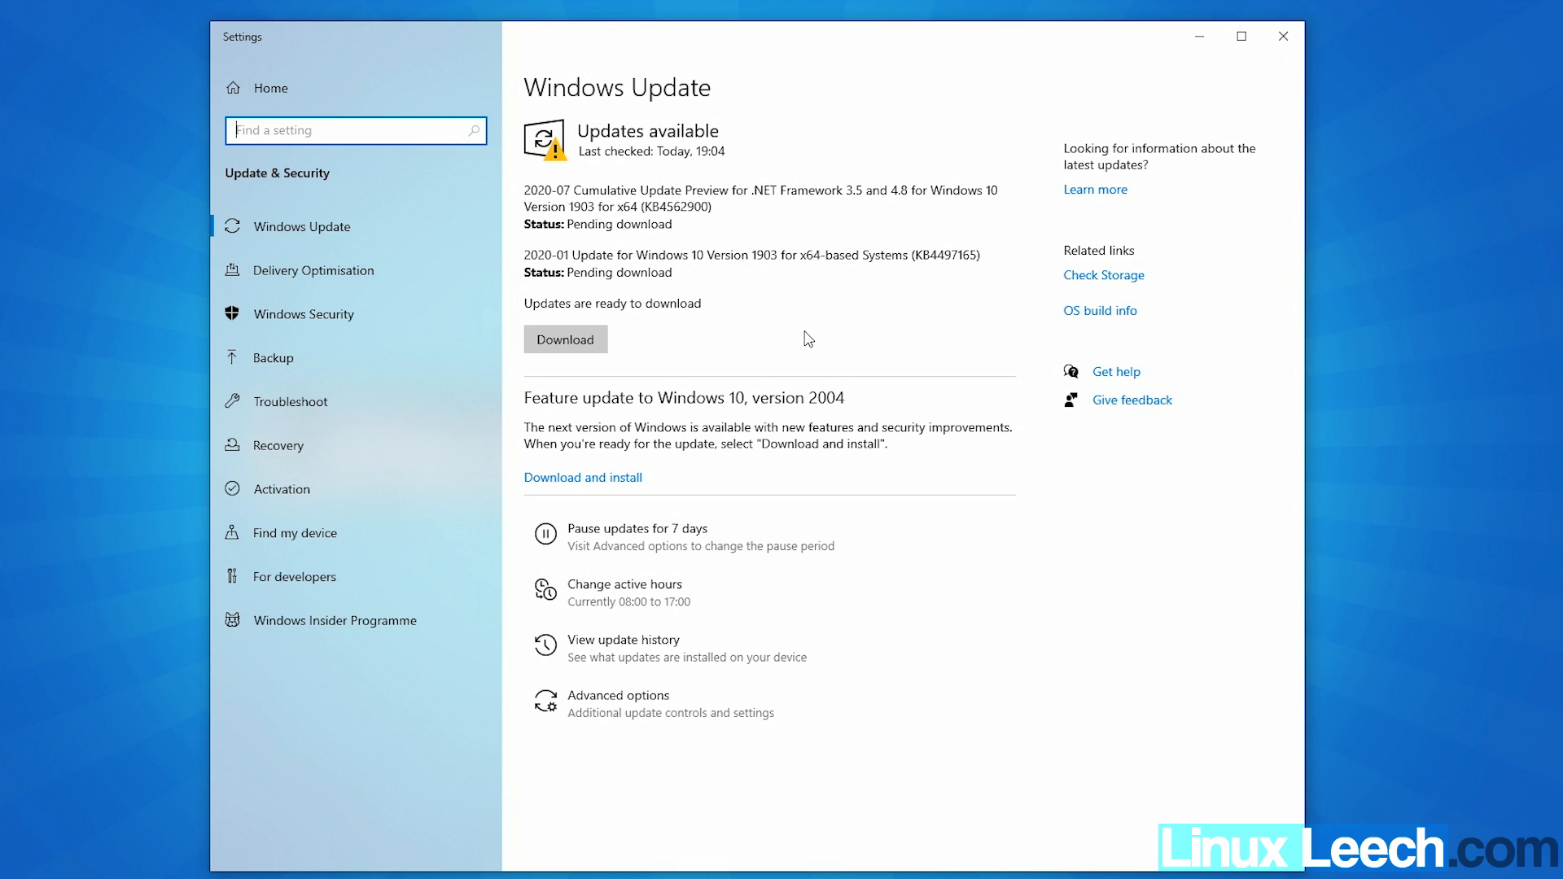
{"action": "mouse_move", "coordinate": [760, 332]}
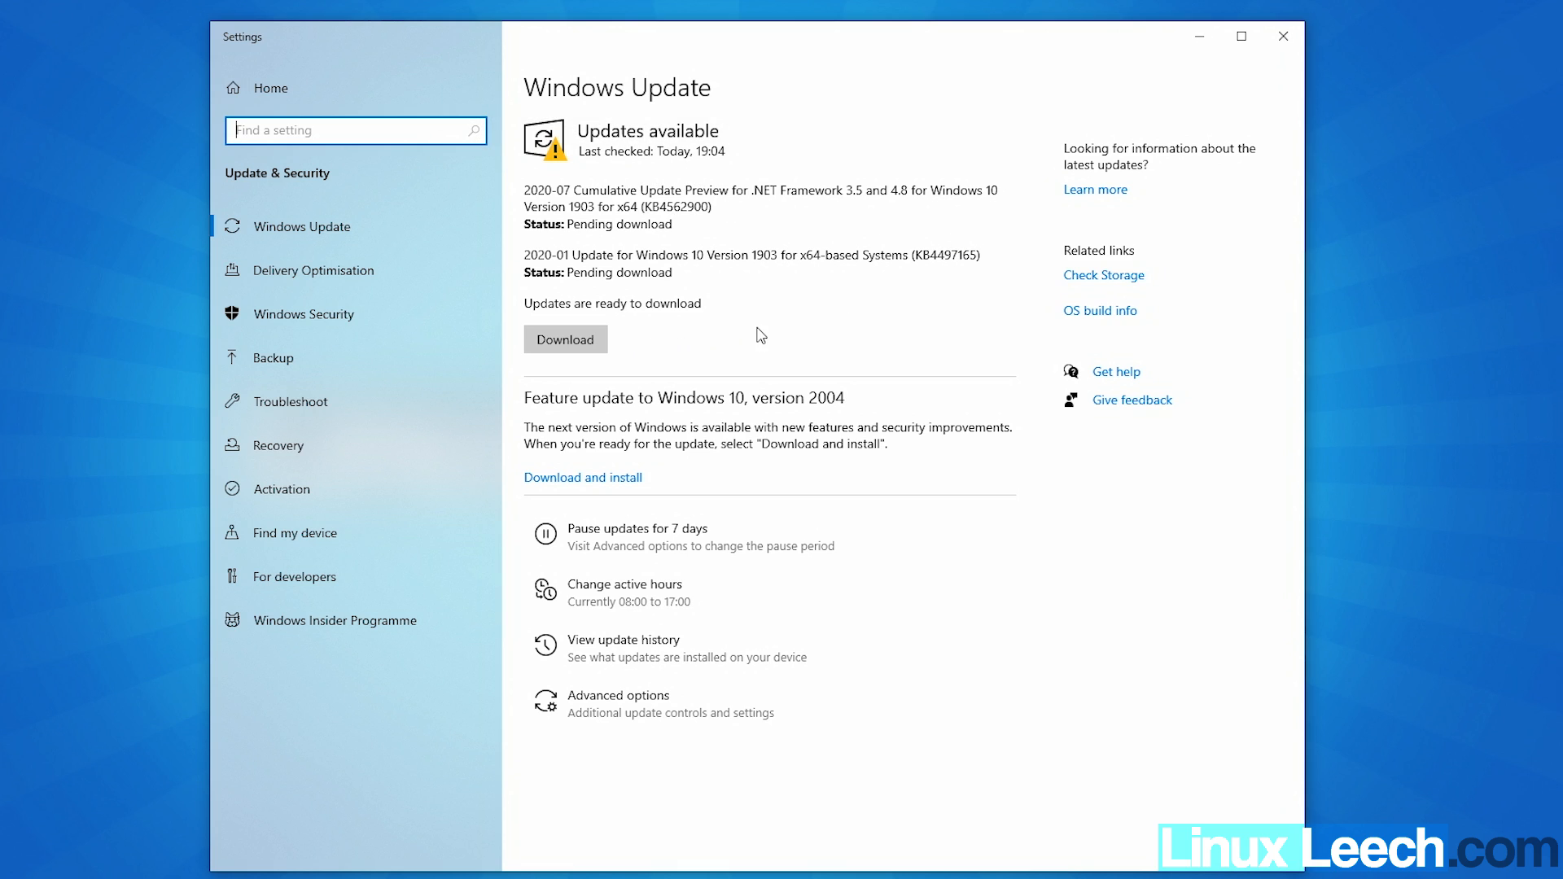
{"action": "mouse_move", "coordinate": [600, 443]}
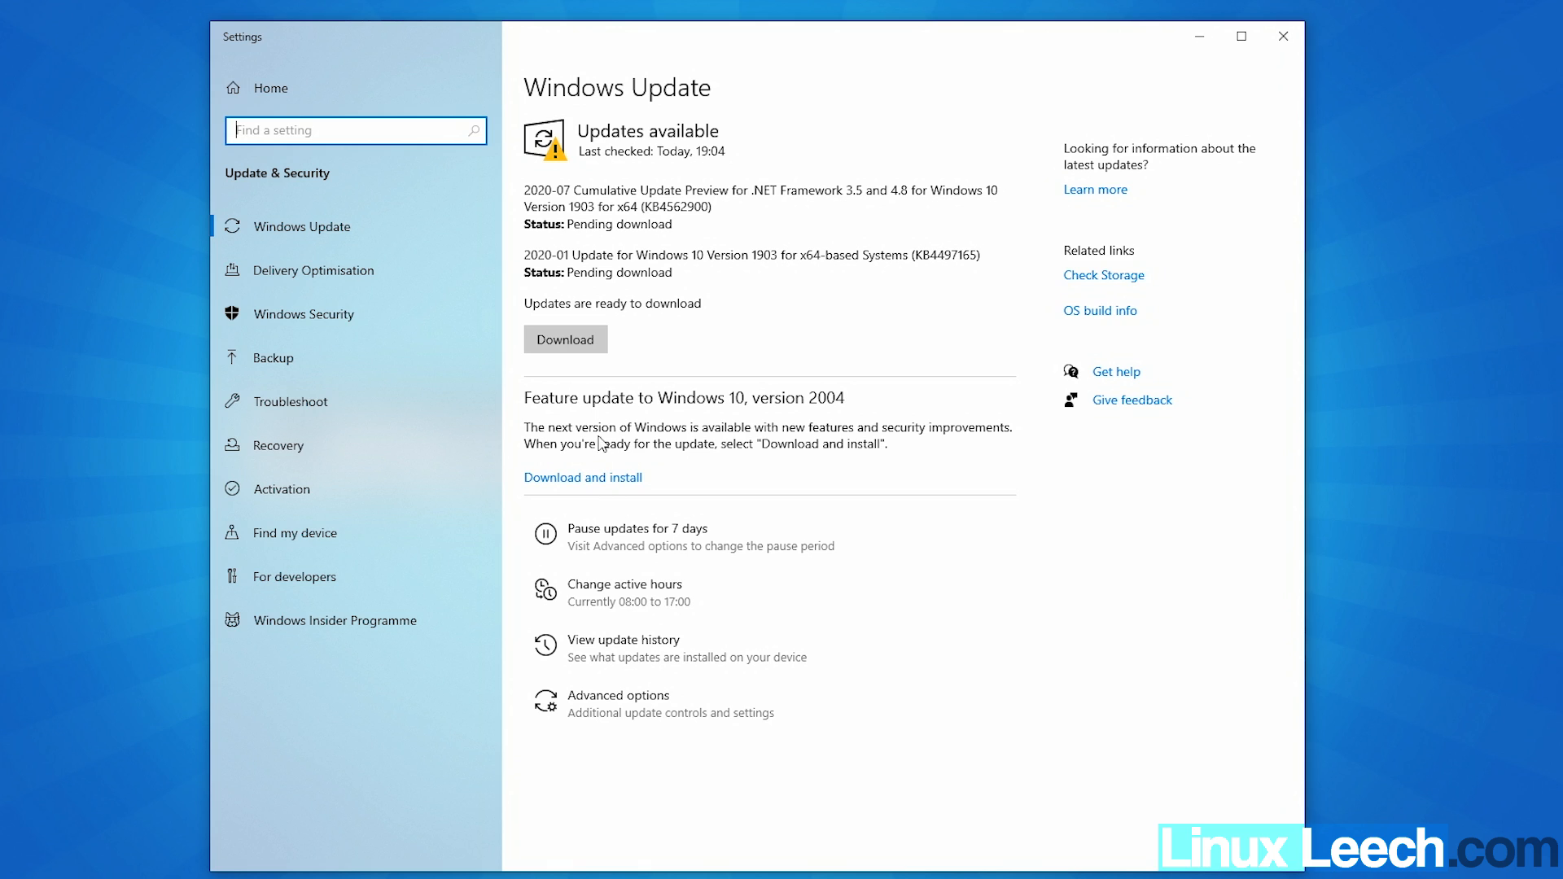
{"action": "mouse_move", "coordinate": [589, 416]}
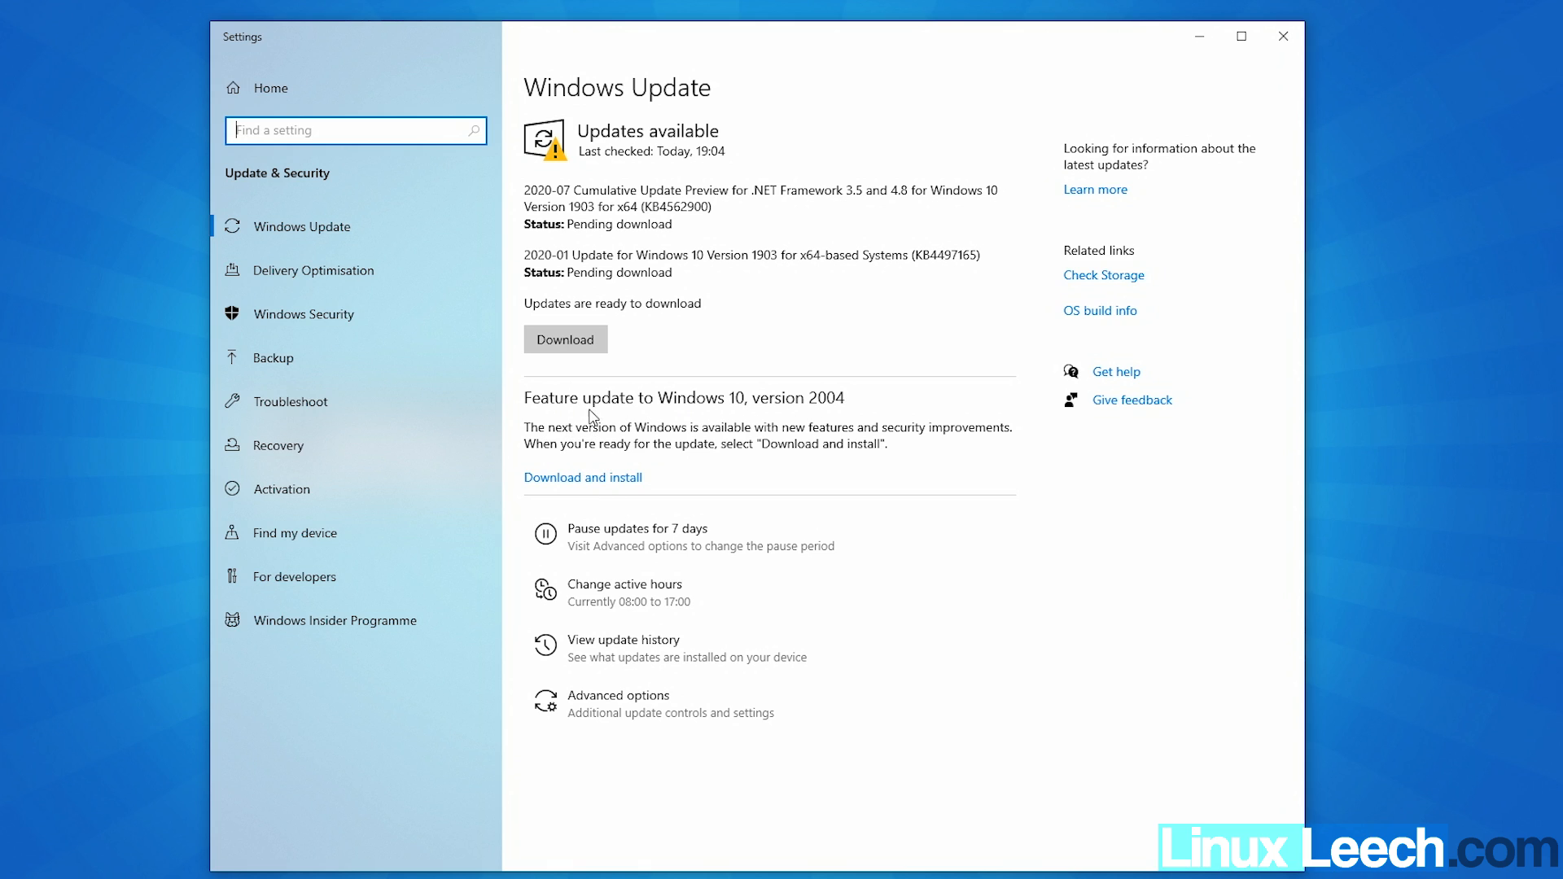
{"action": "mouse_move", "coordinate": [794, 415]}
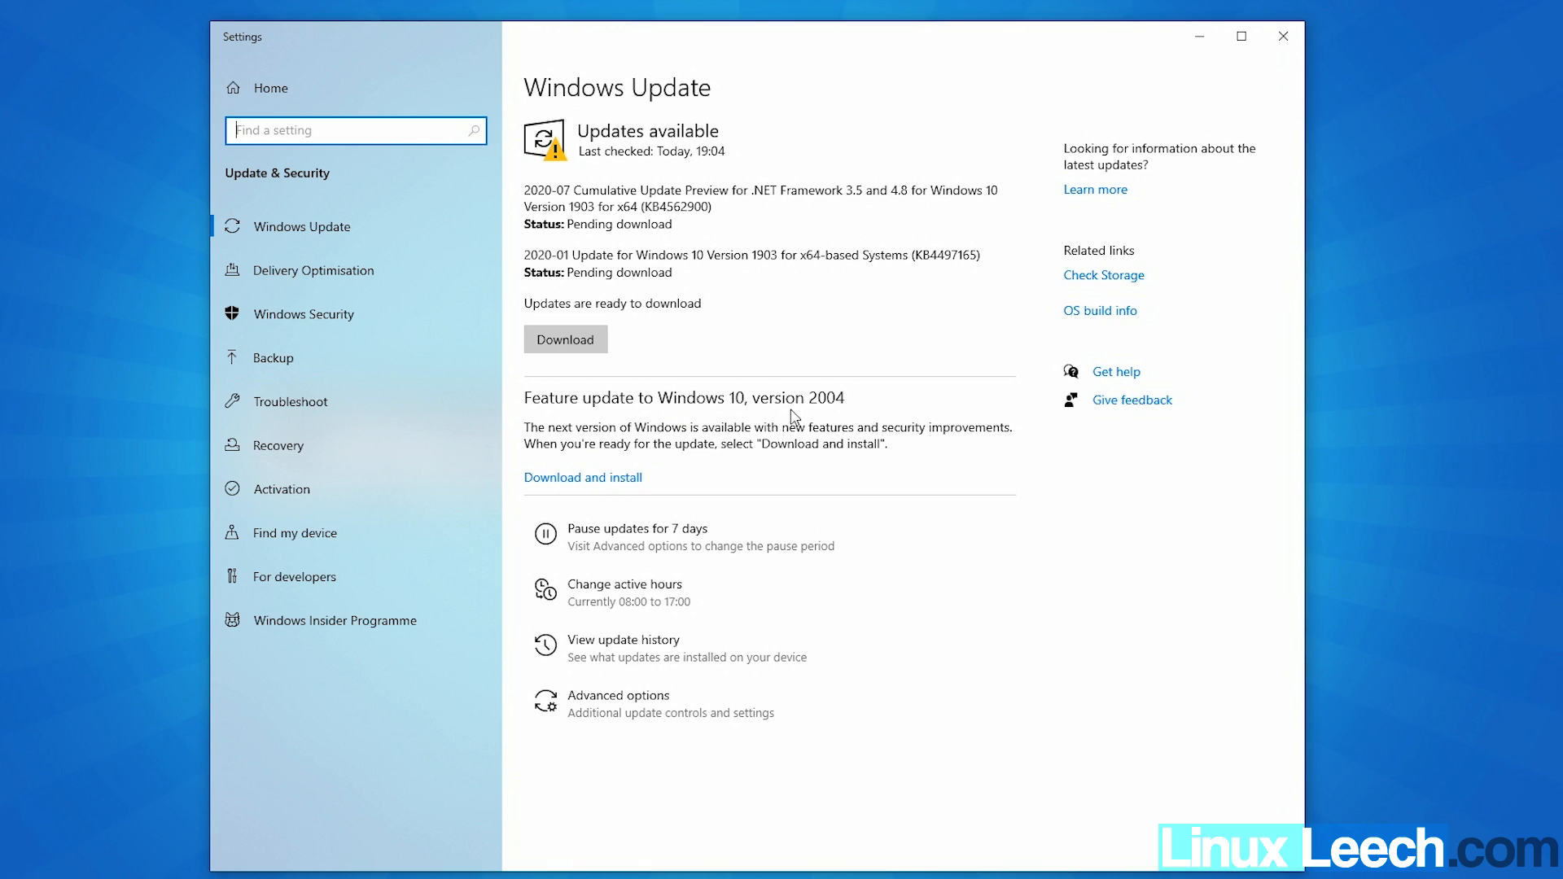
{"action": "mouse_move", "coordinate": [743, 427]}
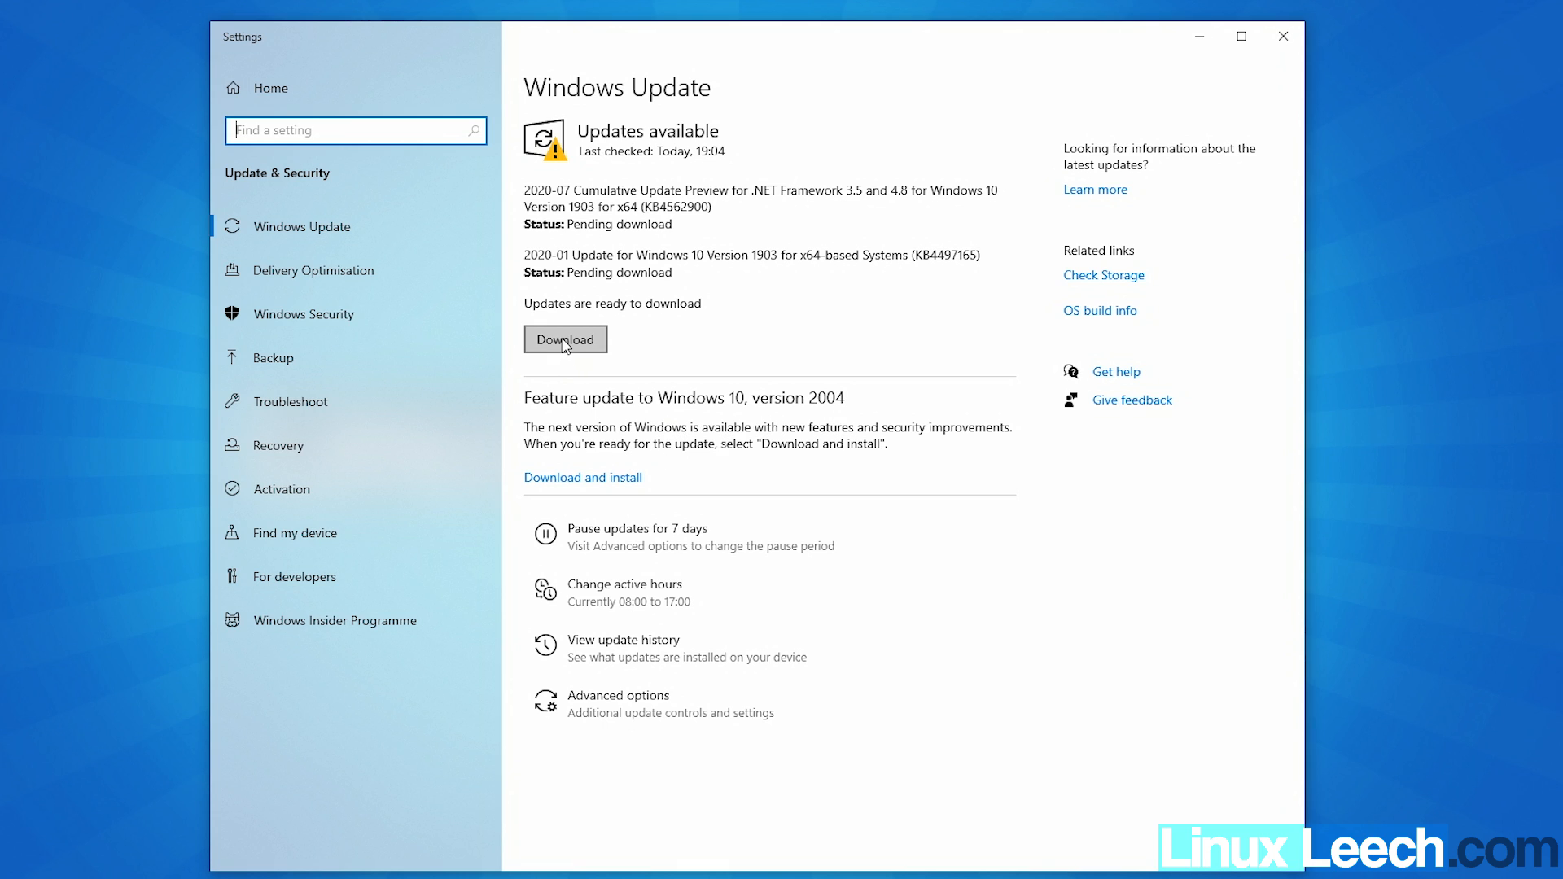
{"action": "left_click", "coordinate": [565, 338]}
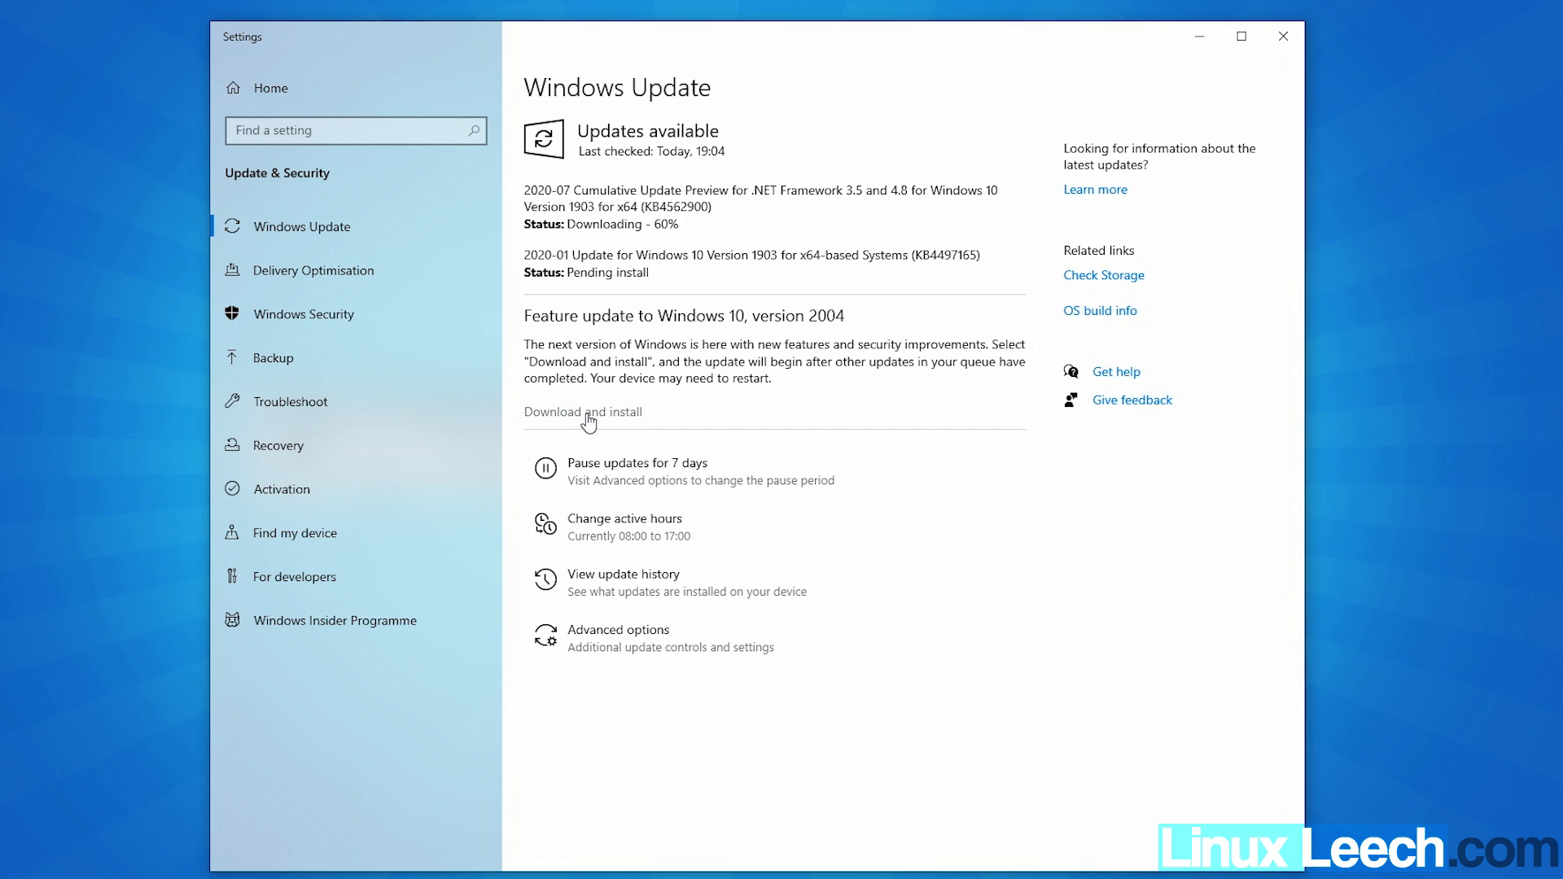
{"action": "left_click", "coordinate": [583, 412]}
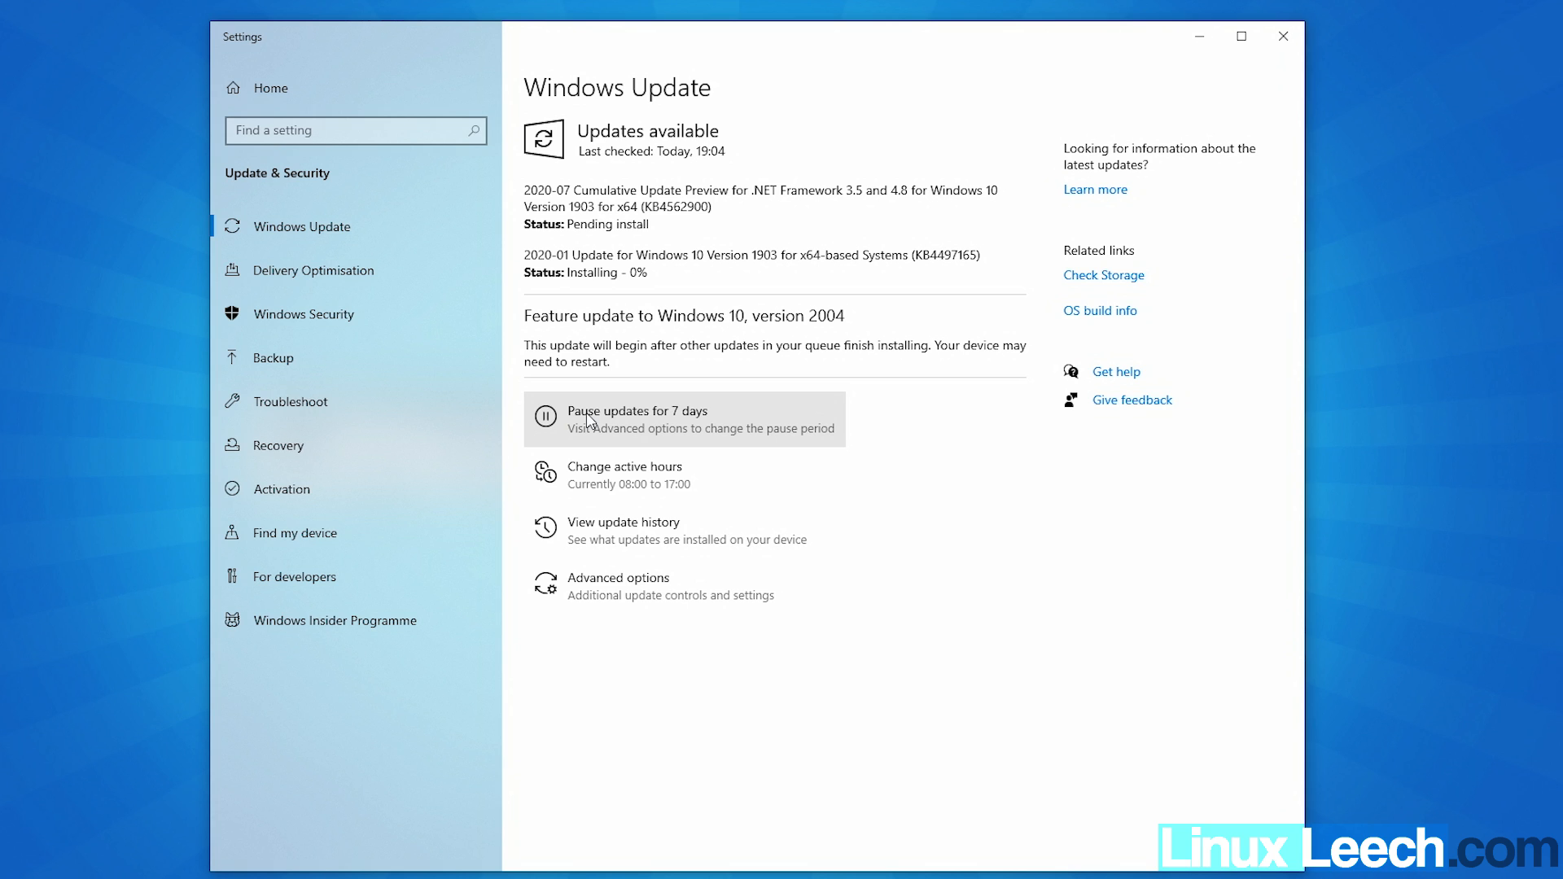
{"action": "left_click", "coordinate": [1282, 37]}
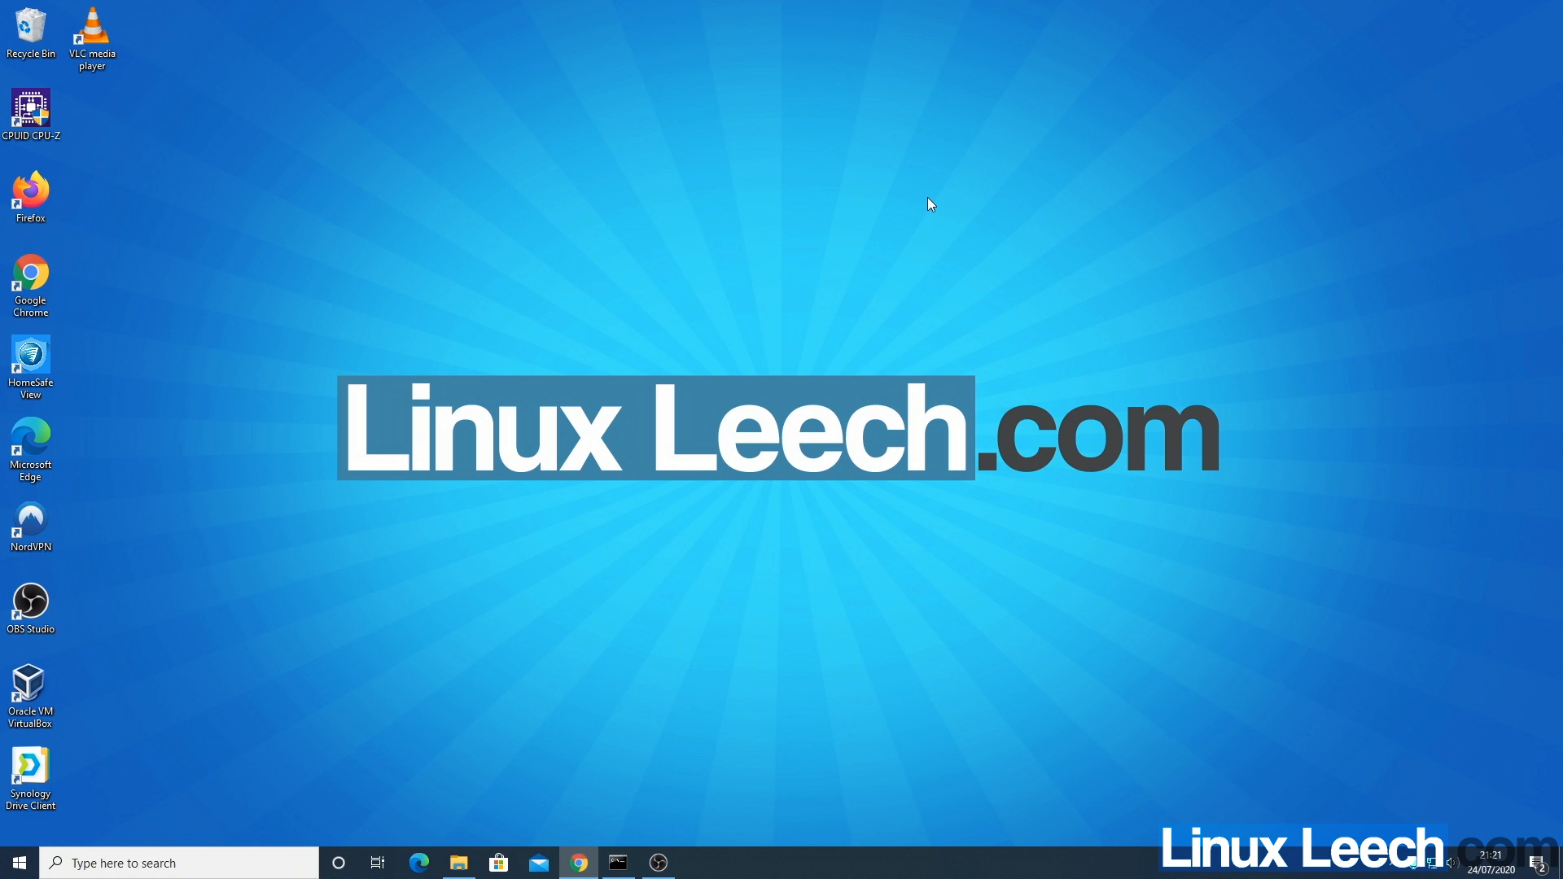
- Search 'bluetooth' to reach Bluetooth & other devices, then start scrcpy from Command Prompt
{"action": "type", "text": "b"}
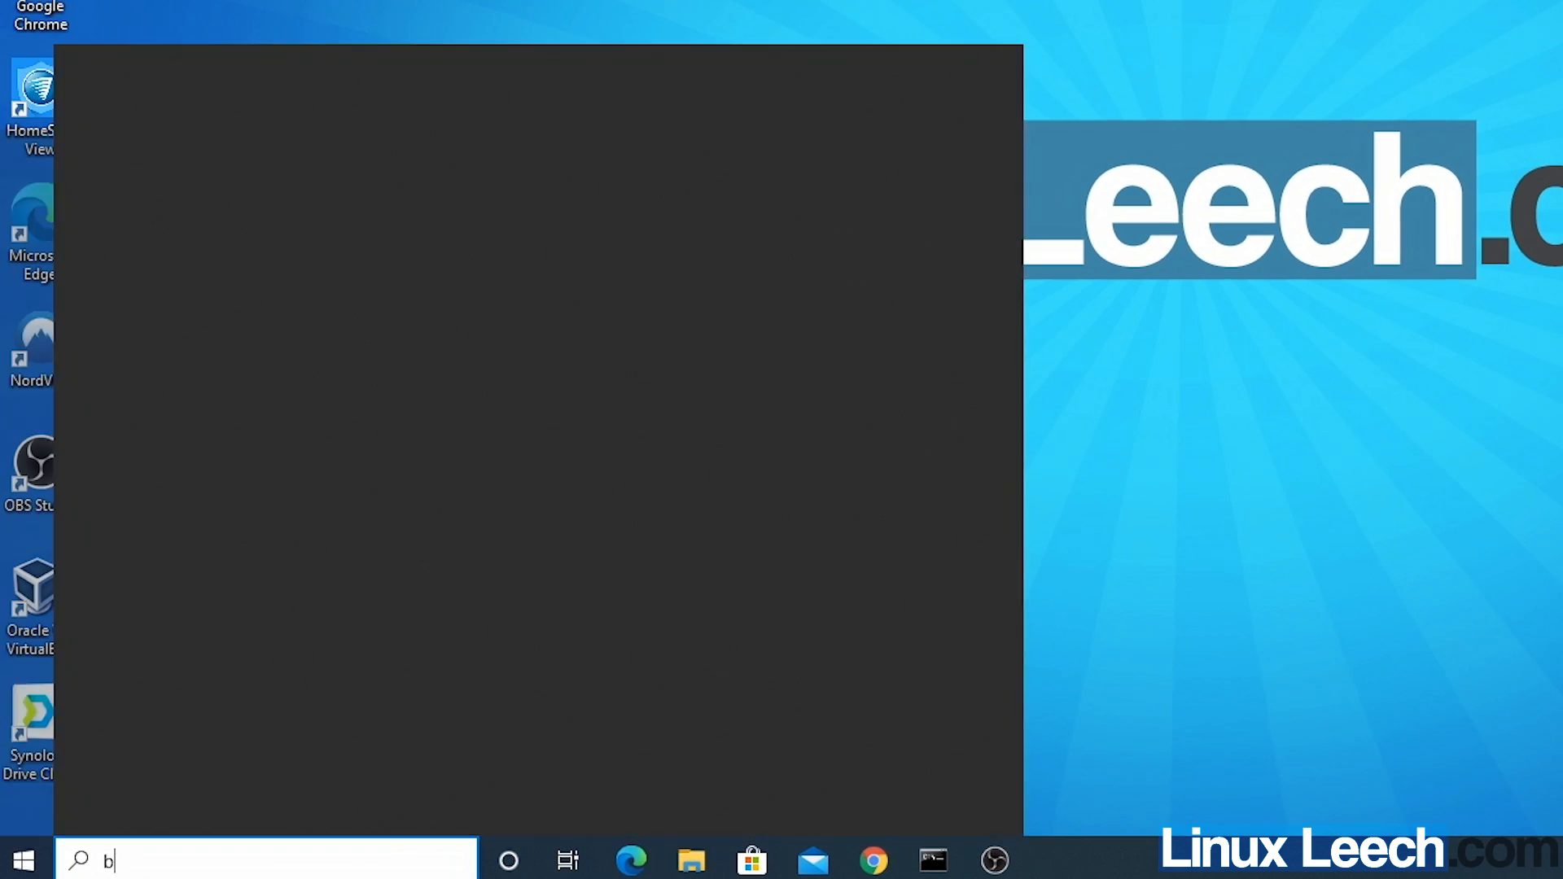
{"action": "type", "text": "lue"}
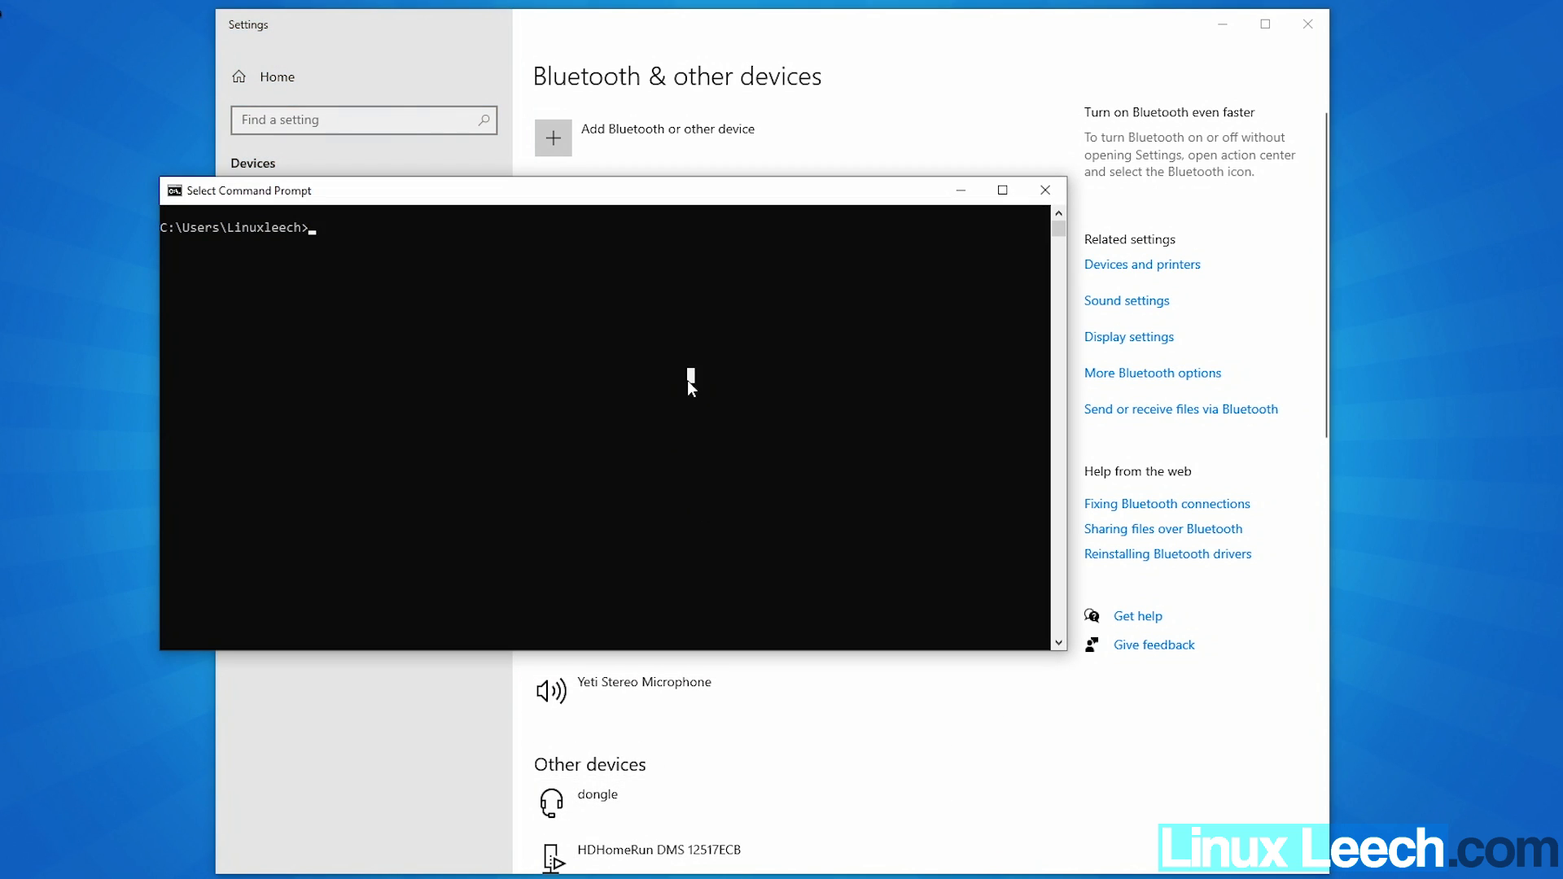
{"action": "type", "text": "scrc"}
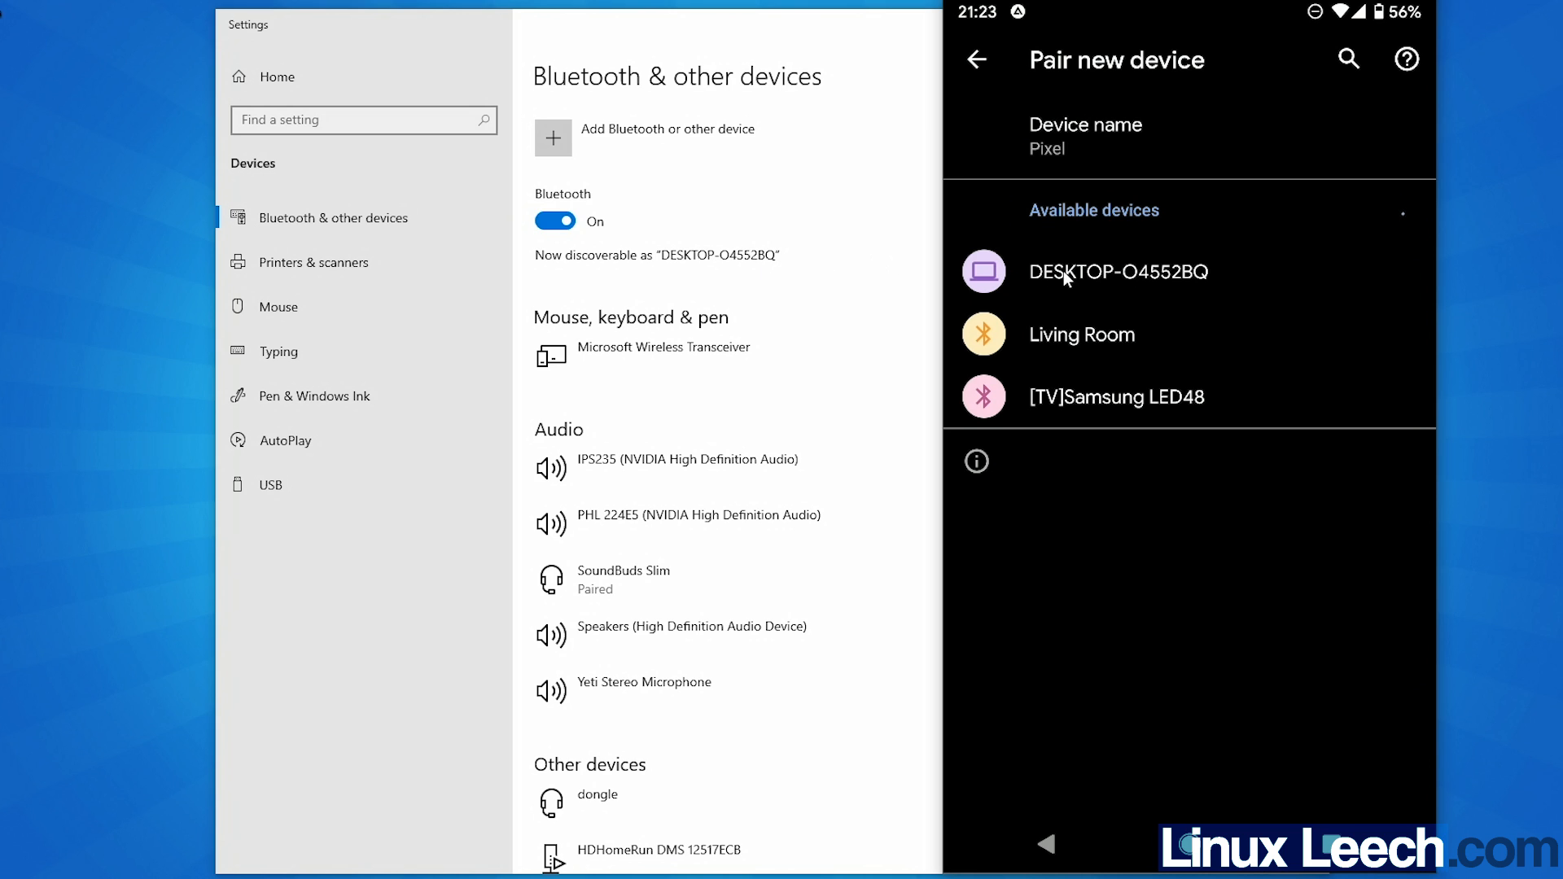
- Pair the Pixel with DESKTOP-O4552BQ, confirming the matching code and dismissing the success notice
{"action": "left_click", "coordinate": [1117, 272]}
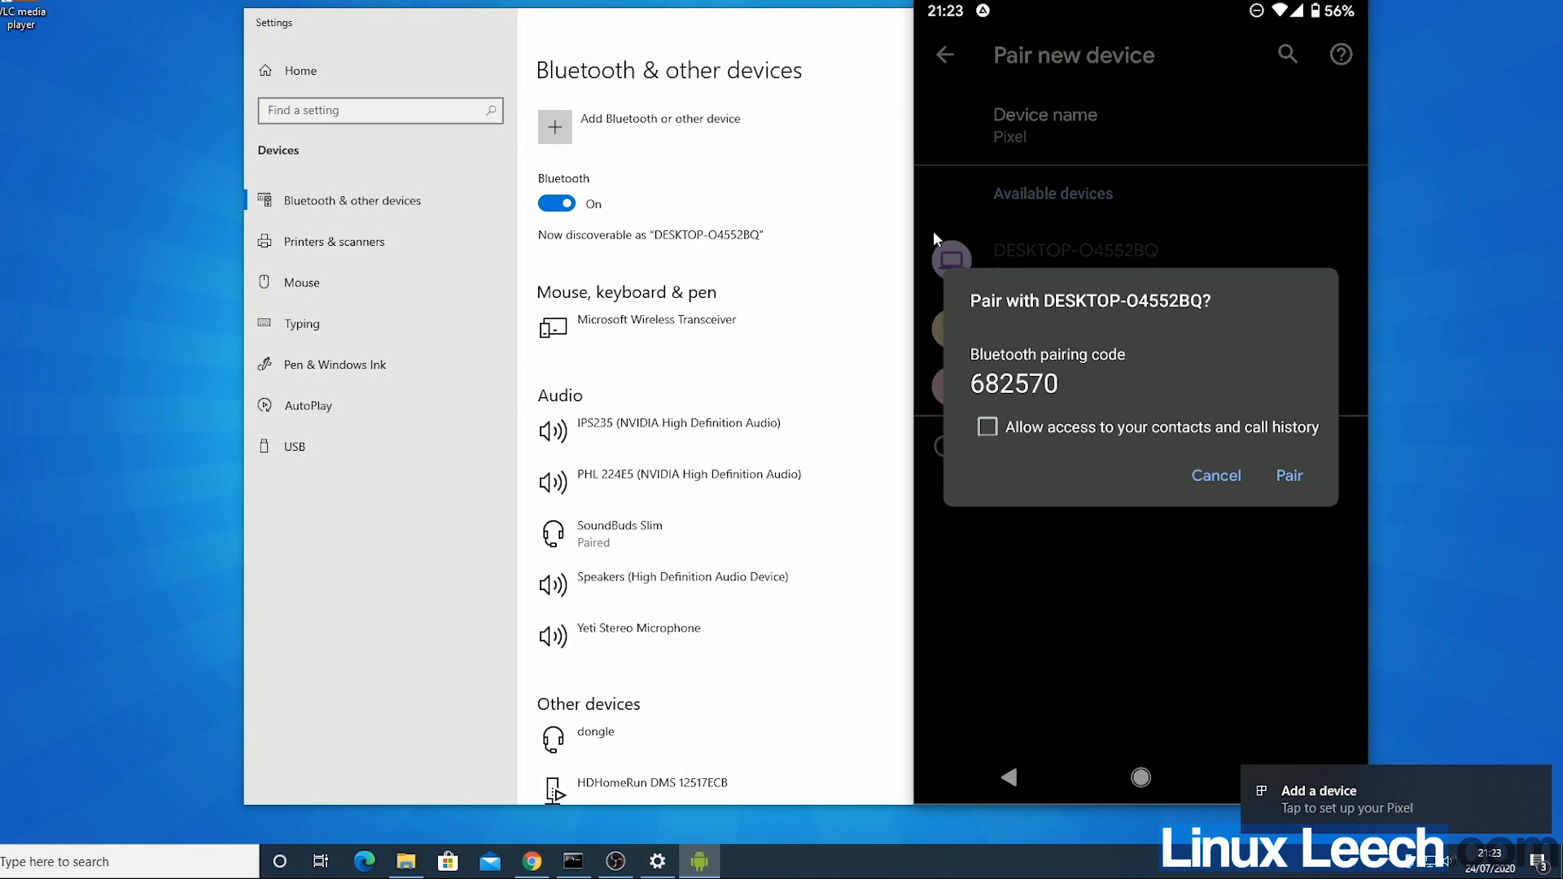
{"action": "mouse_move", "coordinate": [1250, 400]}
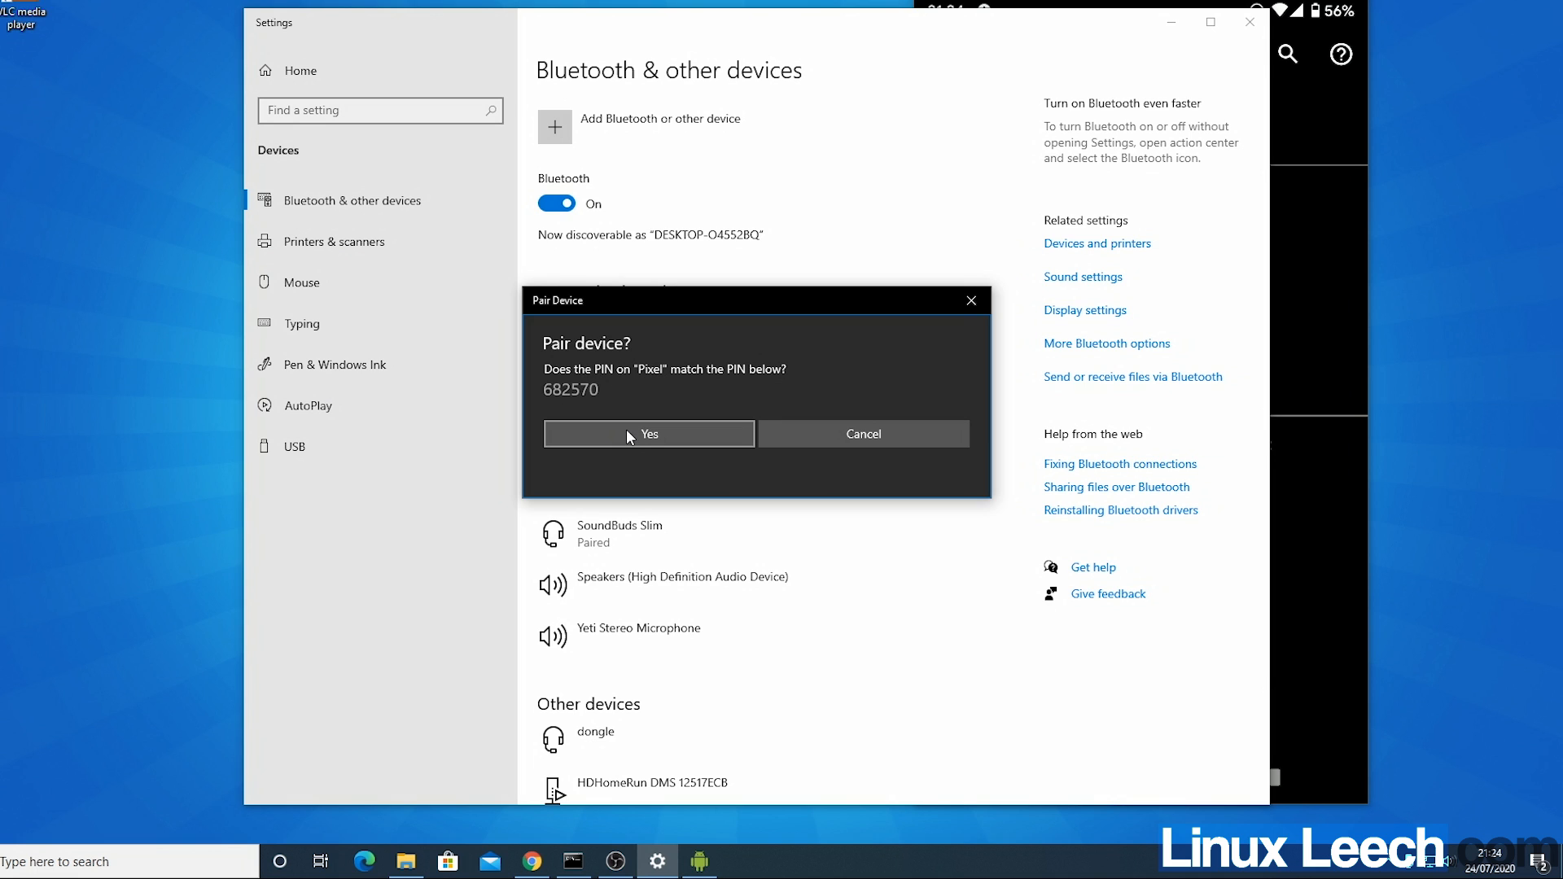
{"action": "left_click", "coordinate": [648, 433]}
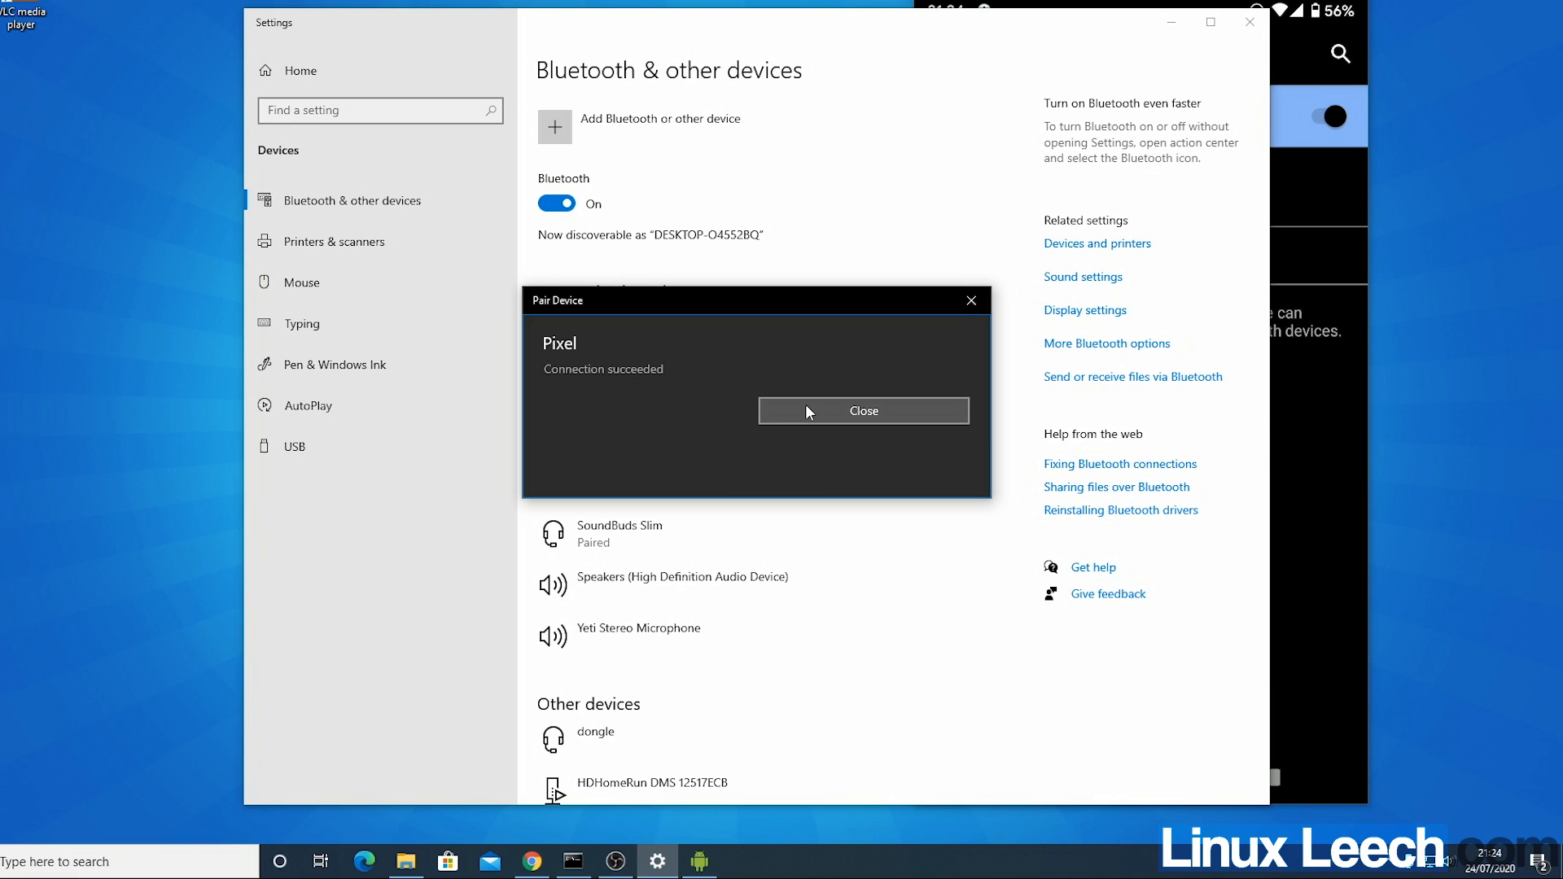
{"action": "left_click", "coordinate": [863, 410]}
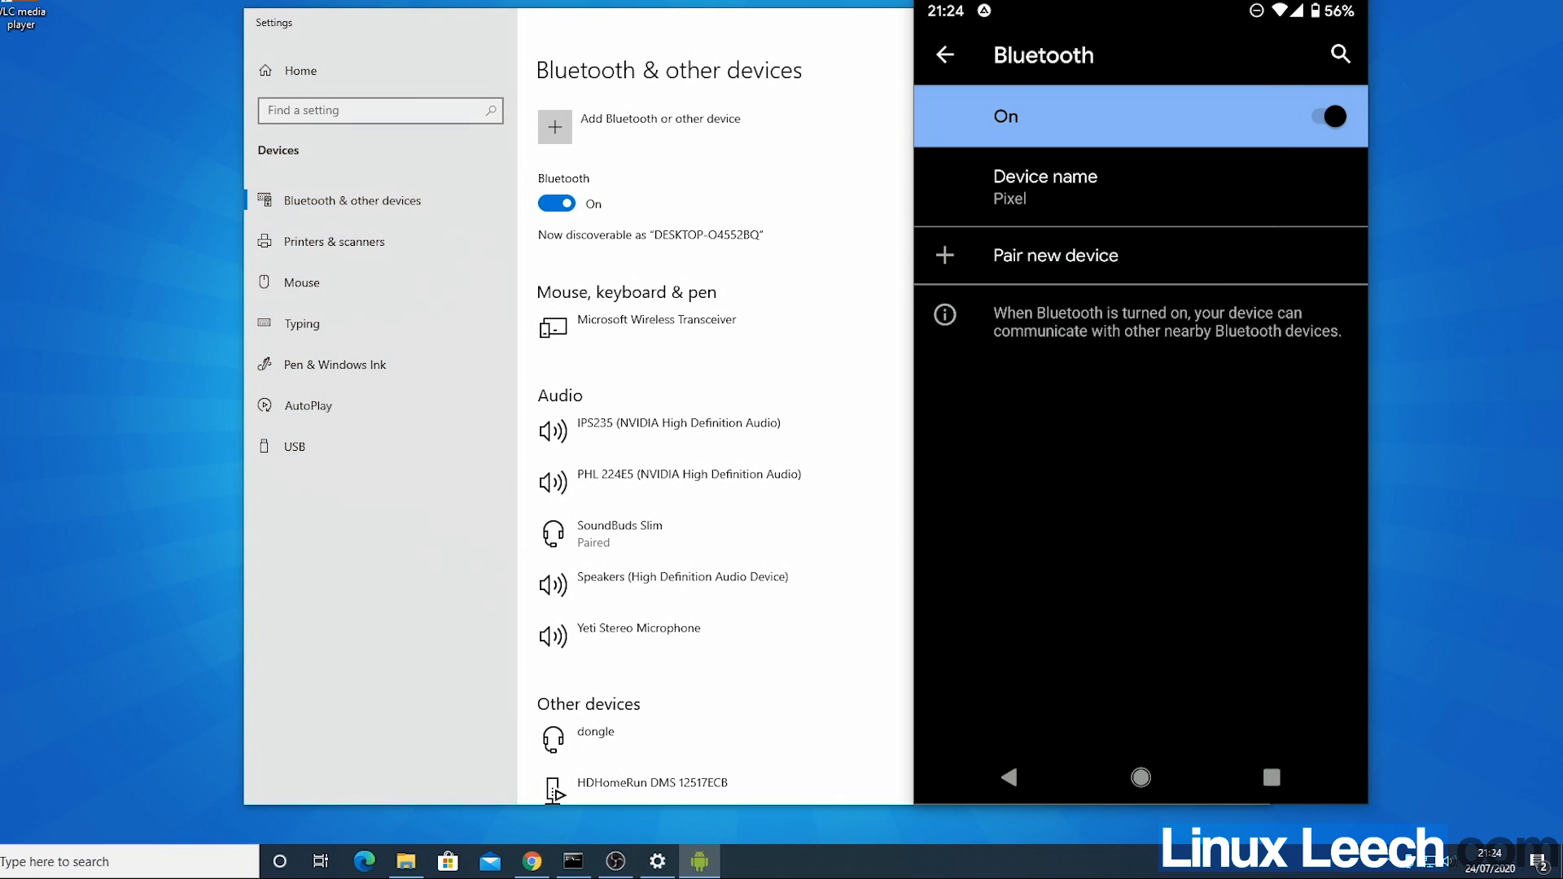
- In the phone's device details for DESKTOP-O4552BQ, turn Phone calls off while keeping Media audio on
{"action": "left_click", "coordinate": [942, 54]}
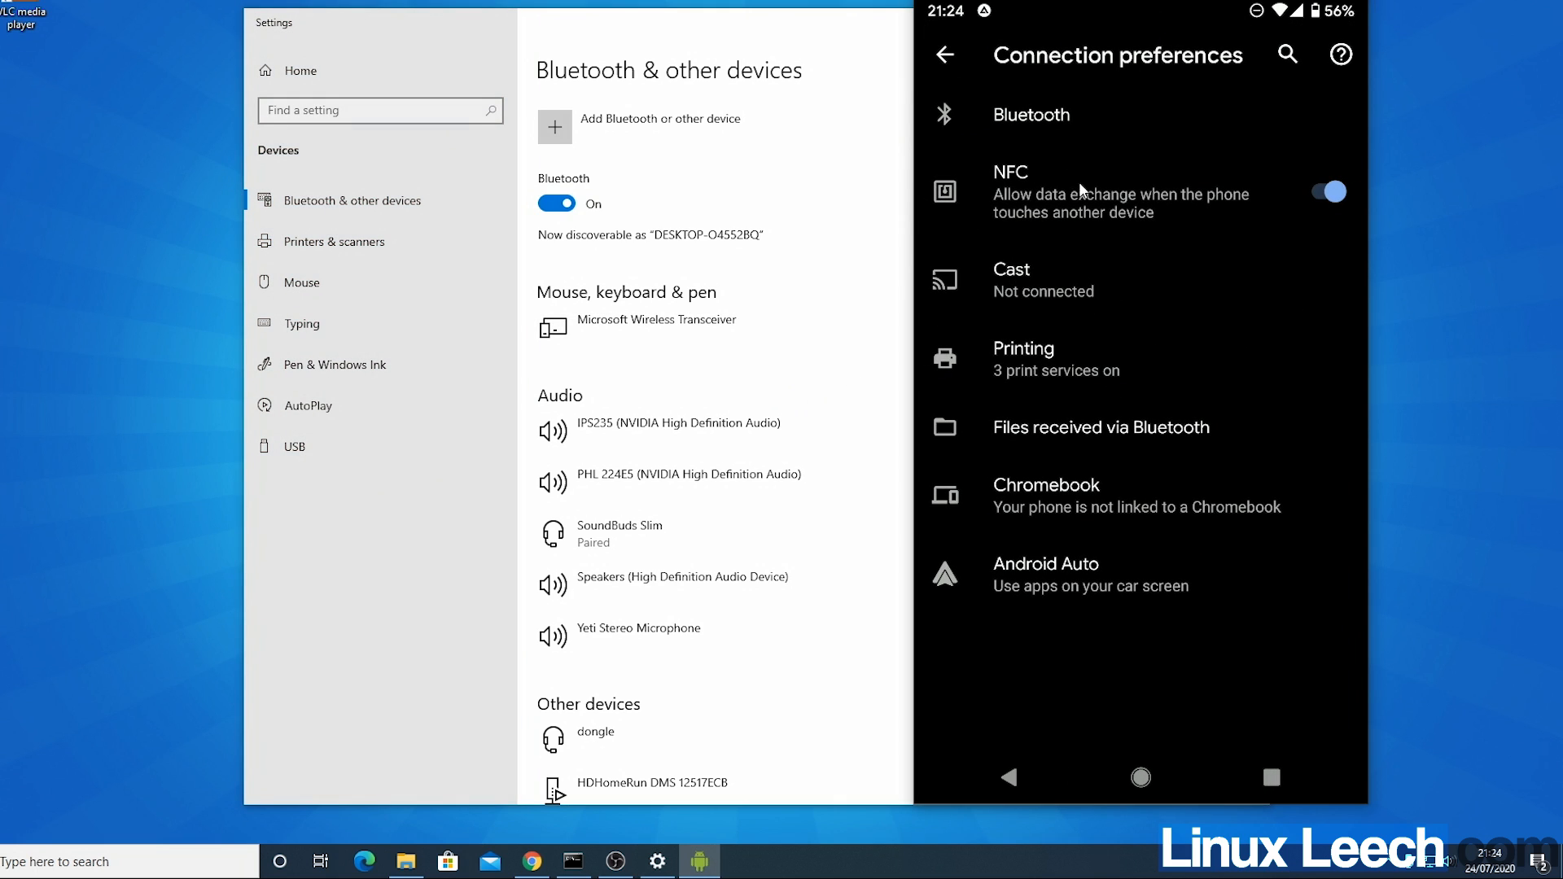
{"action": "left_click", "coordinate": [1031, 114]}
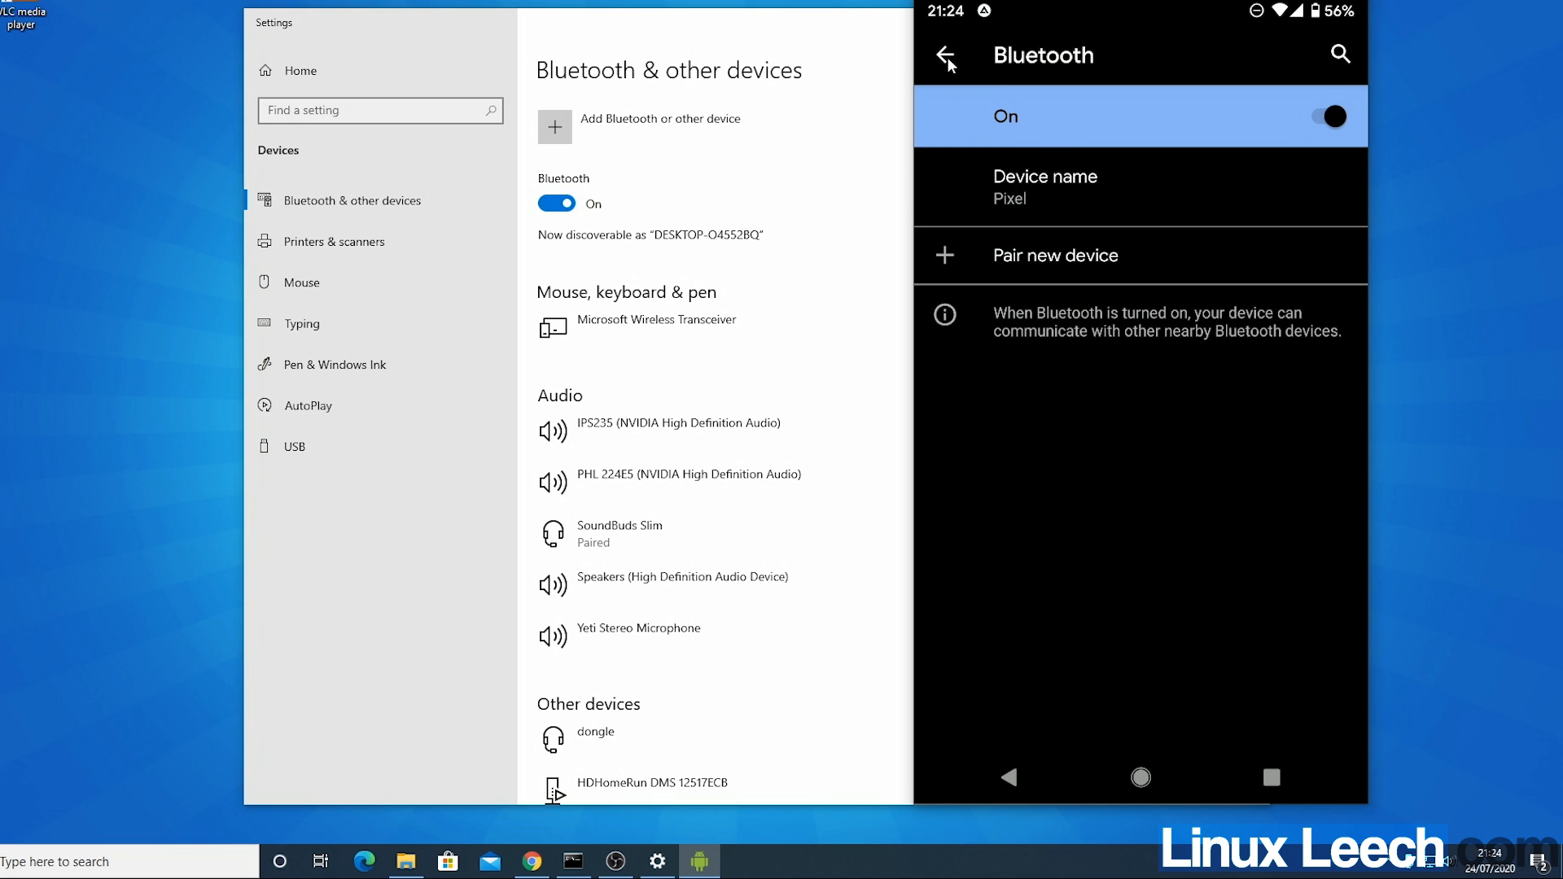
{"action": "left_click", "coordinate": [944, 55]}
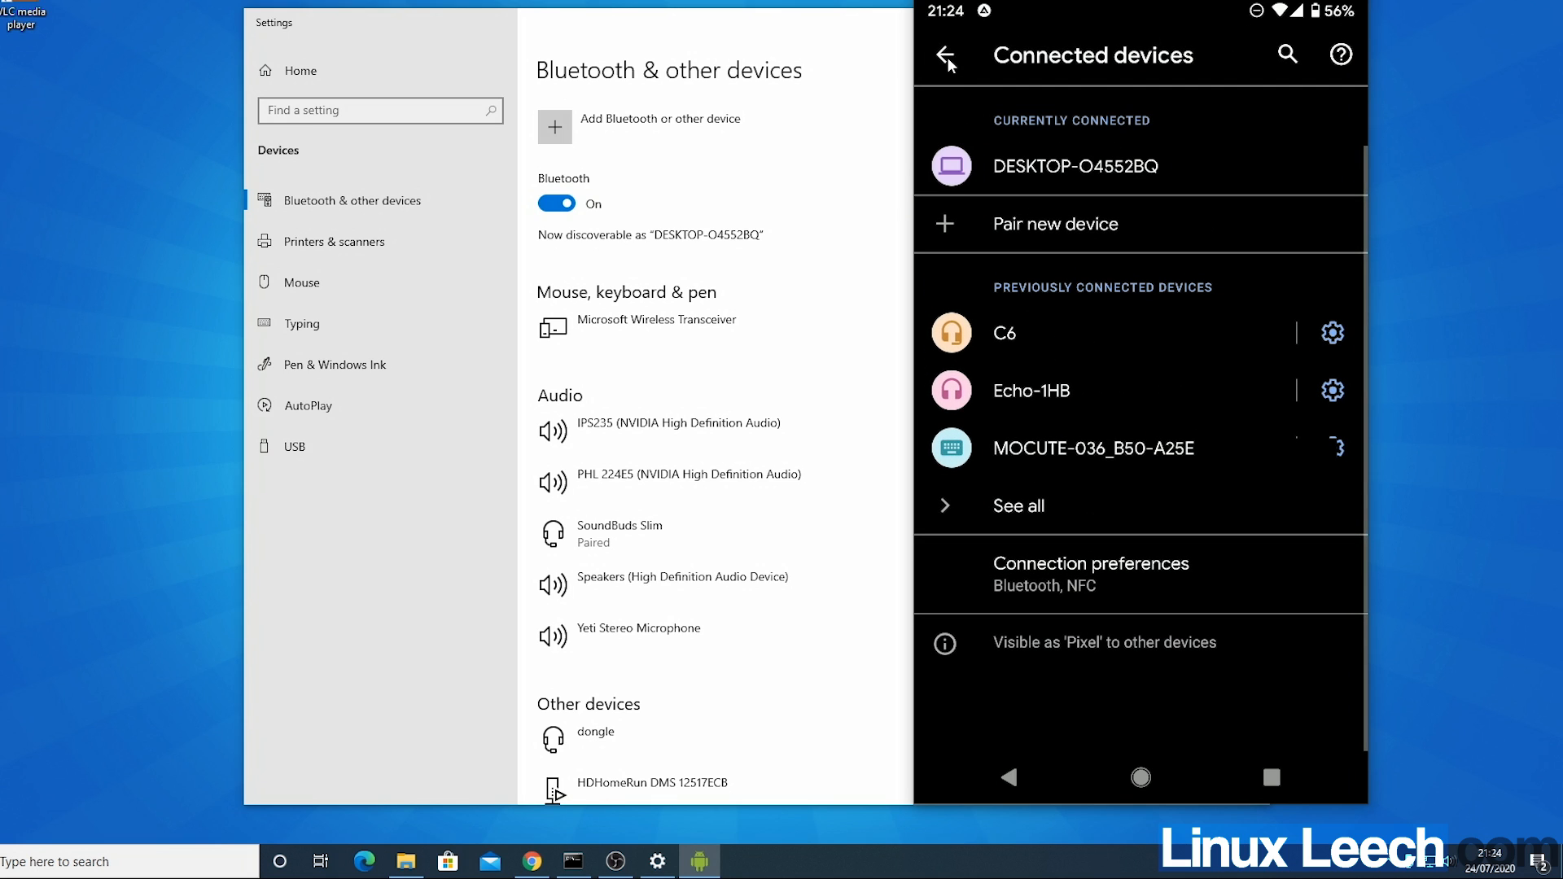
{"action": "mouse_move", "coordinate": [1165, 144]}
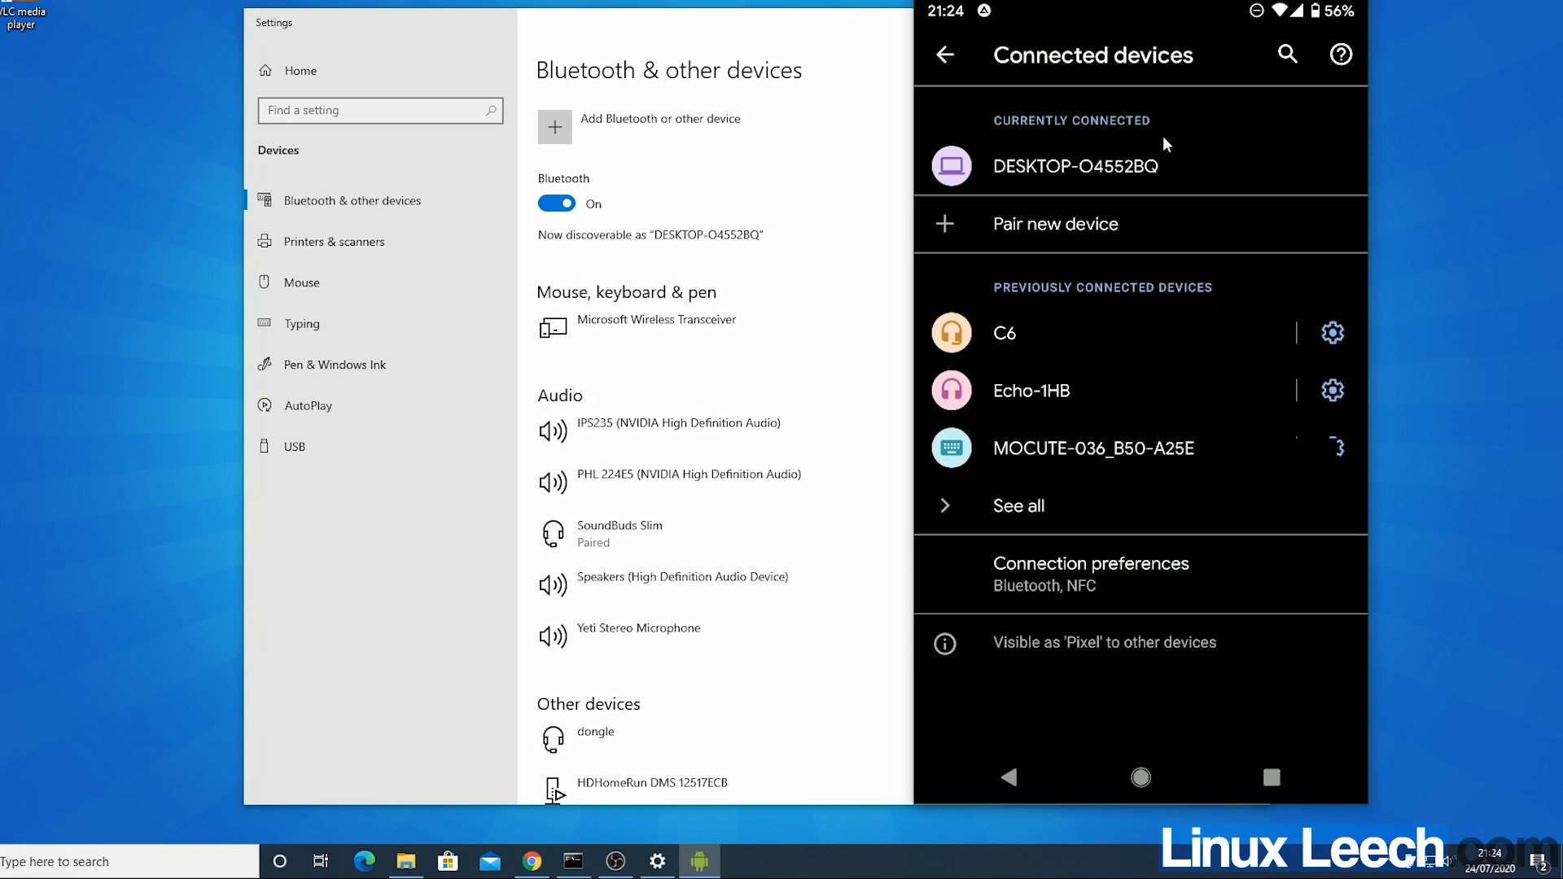
{"action": "left_click", "coordinate": [1076, 166]}
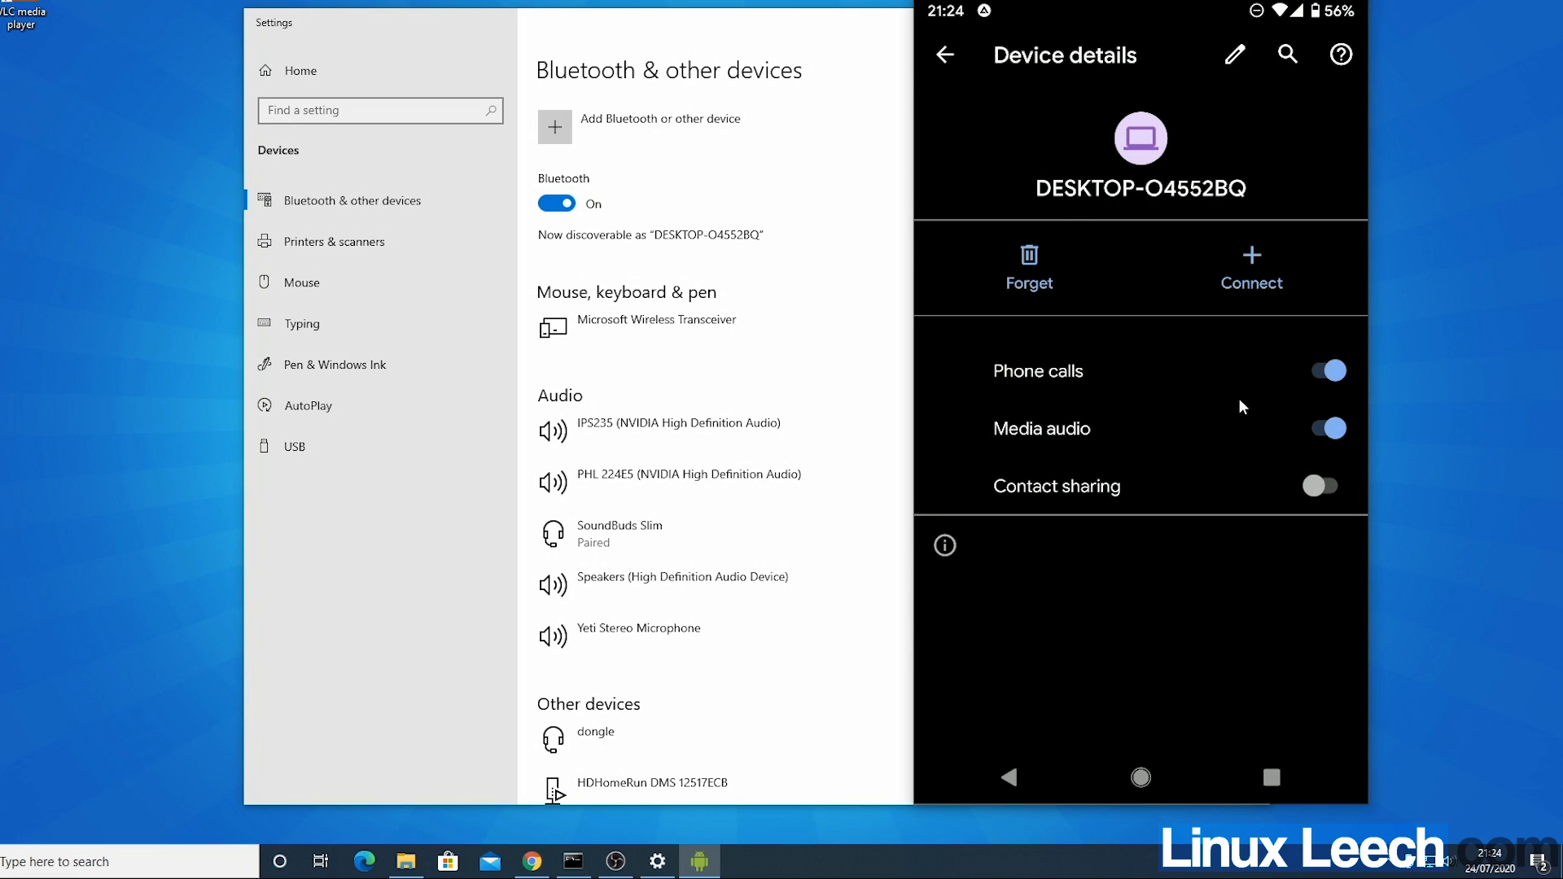
{"action": "left_click", "coordinate": [1327, 371]}
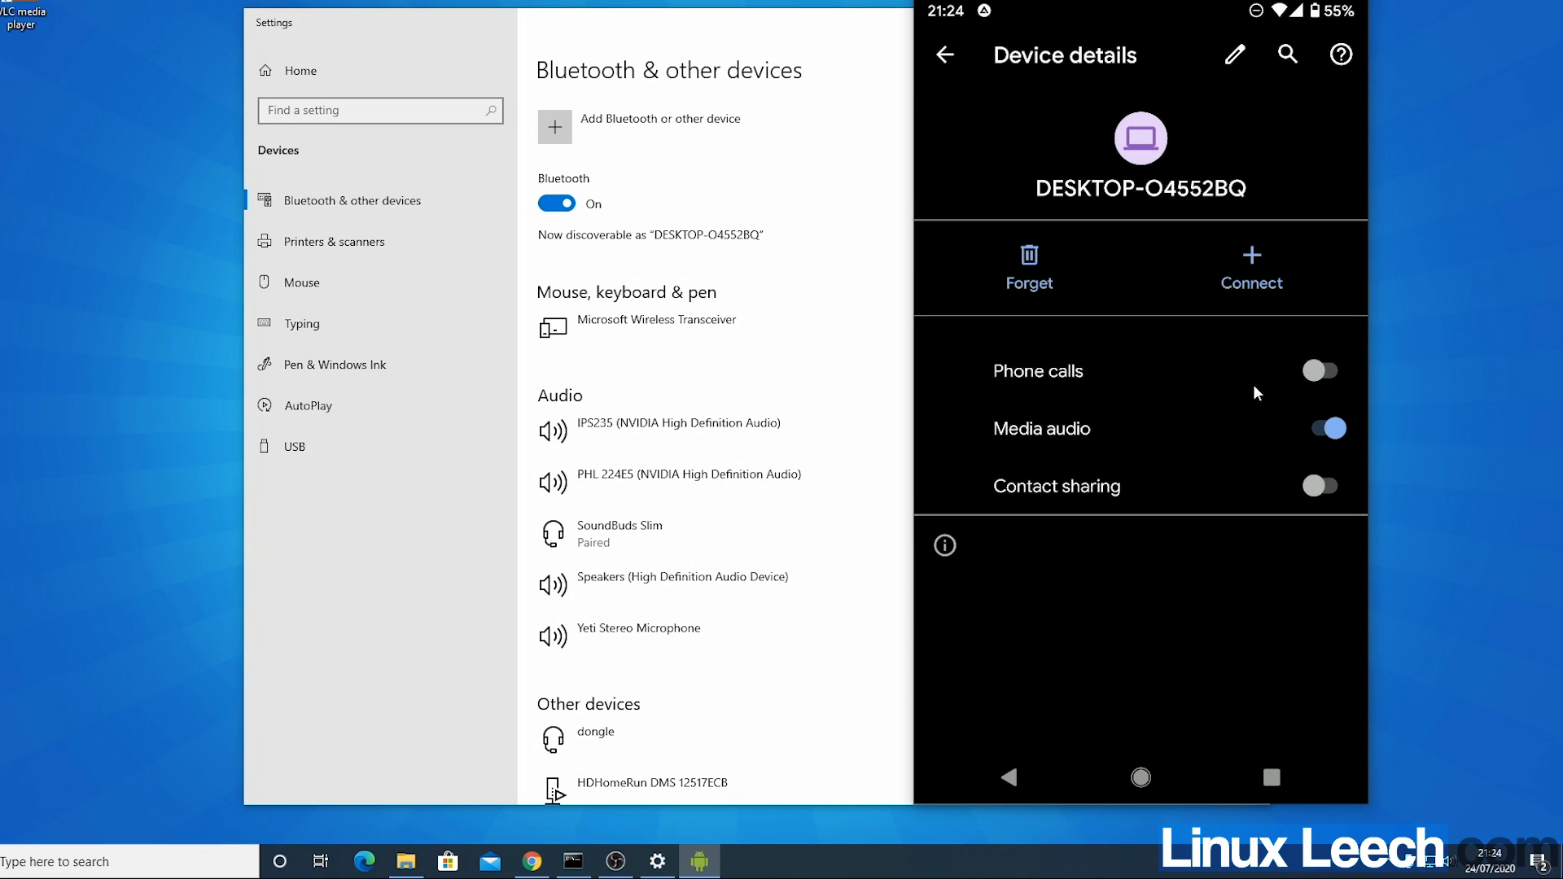
{"action": "mouse_move", "coordinate": [1014, 447]}
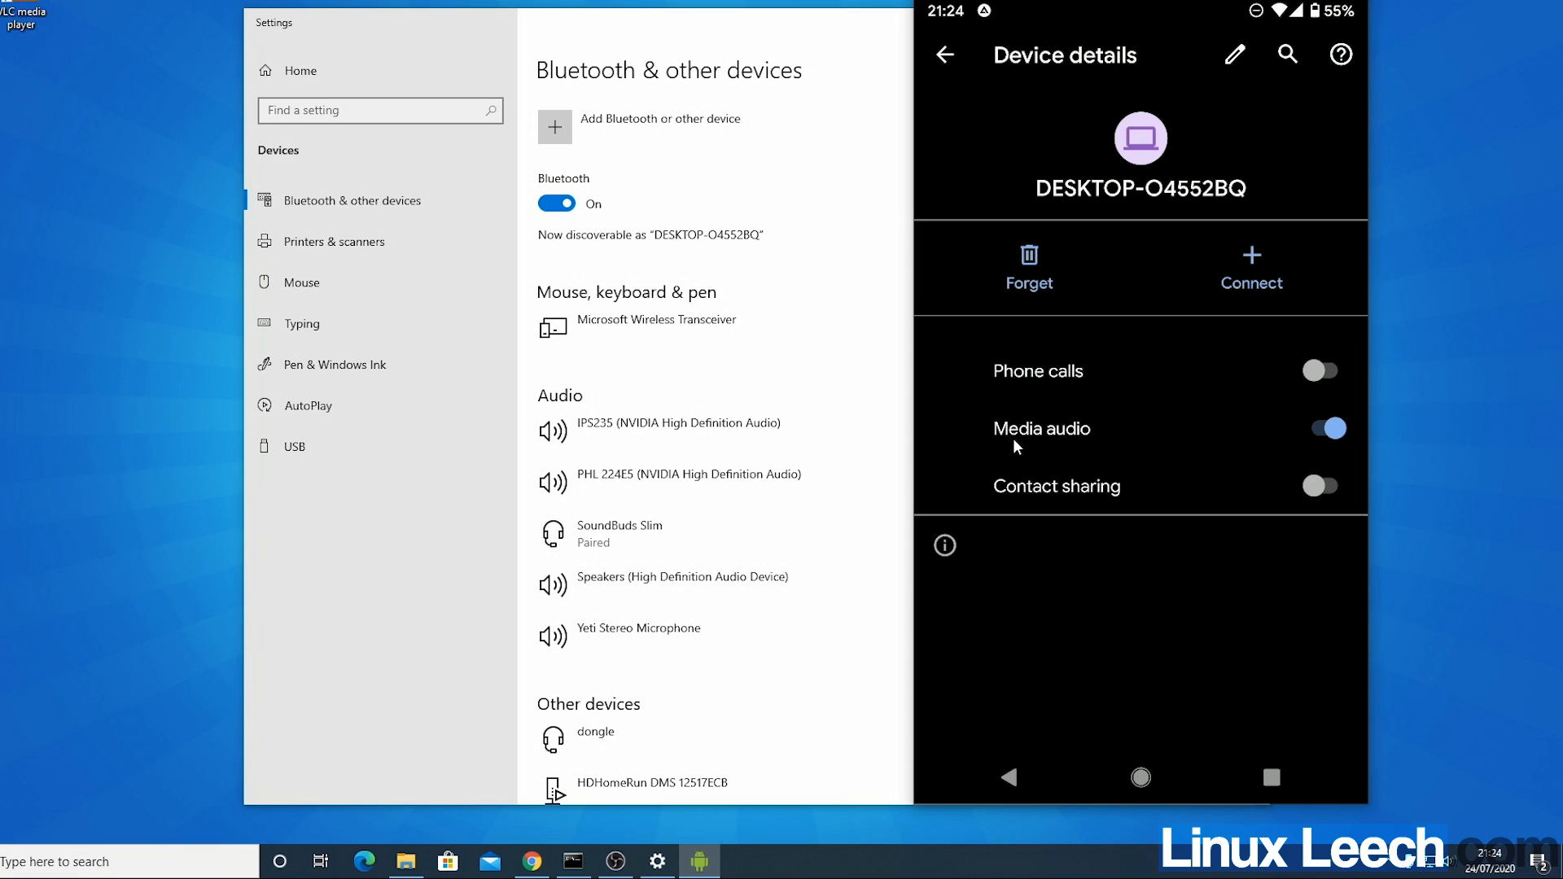
{"action": "mouse_move", "coordinate": [1351, 446]}
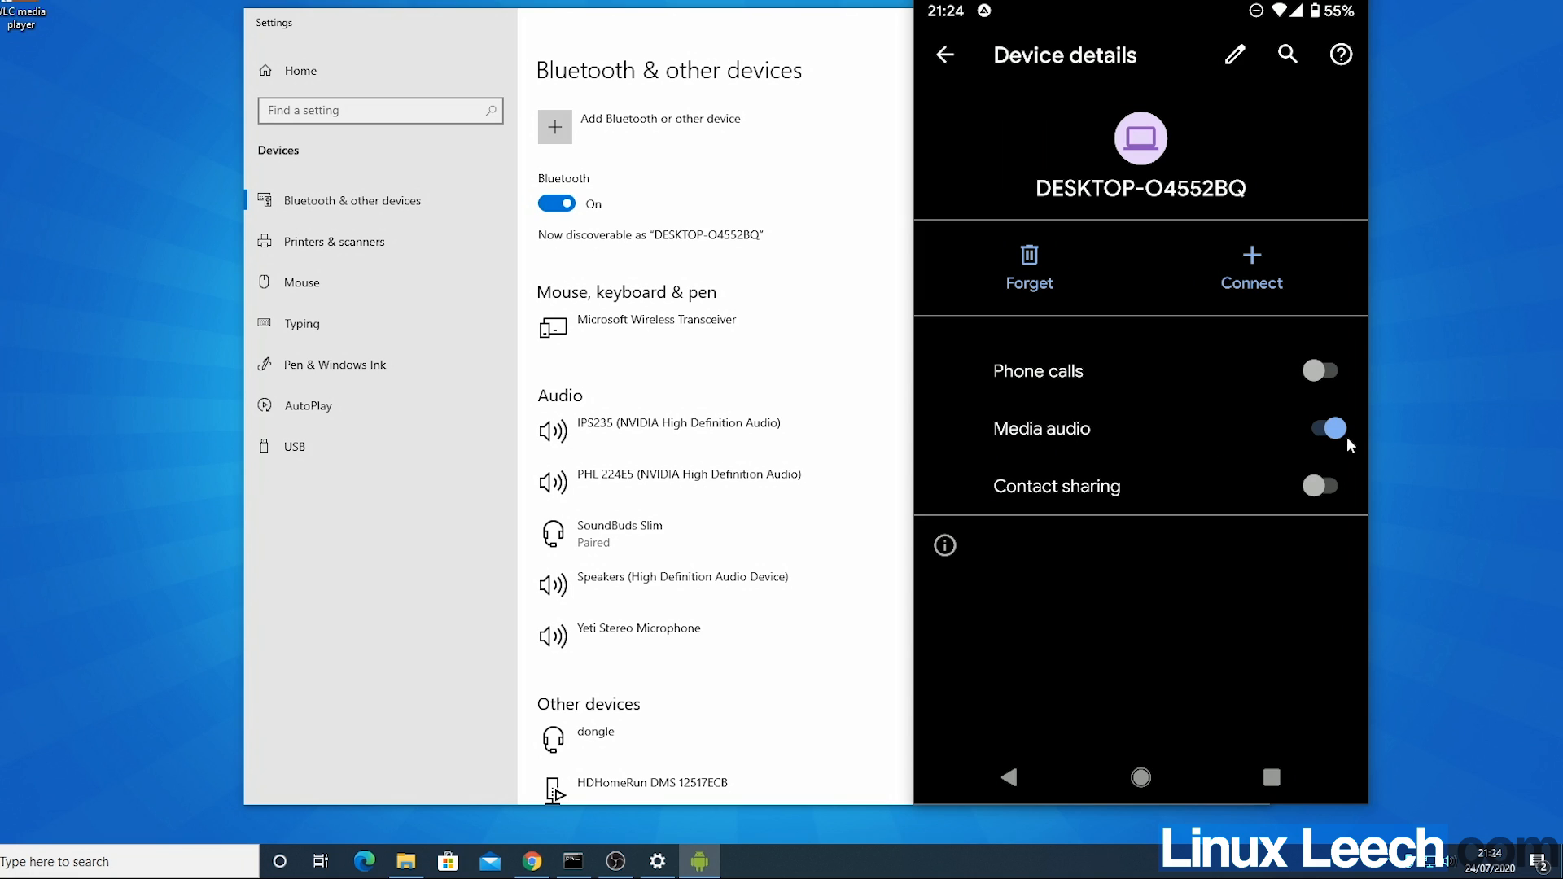
{"action": "mouse_move", "coordinate": [1383, 446]}
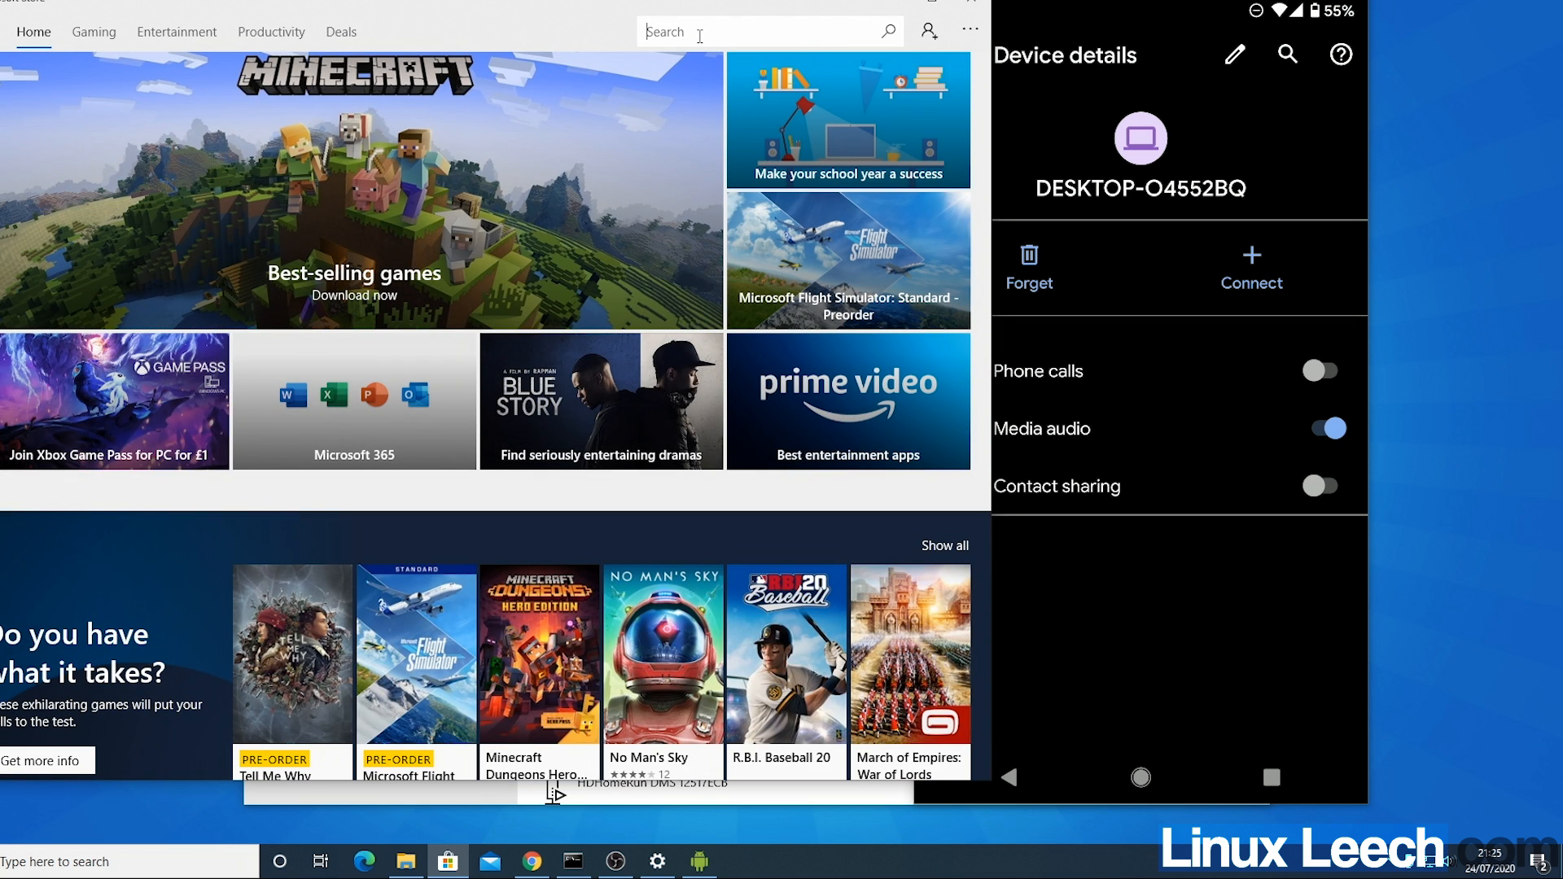
- Find Bluetooth Audio Receiver in the Store and install it, declining the Microsoft account sign-in
{"action": "type", "text": "bluetooth"}
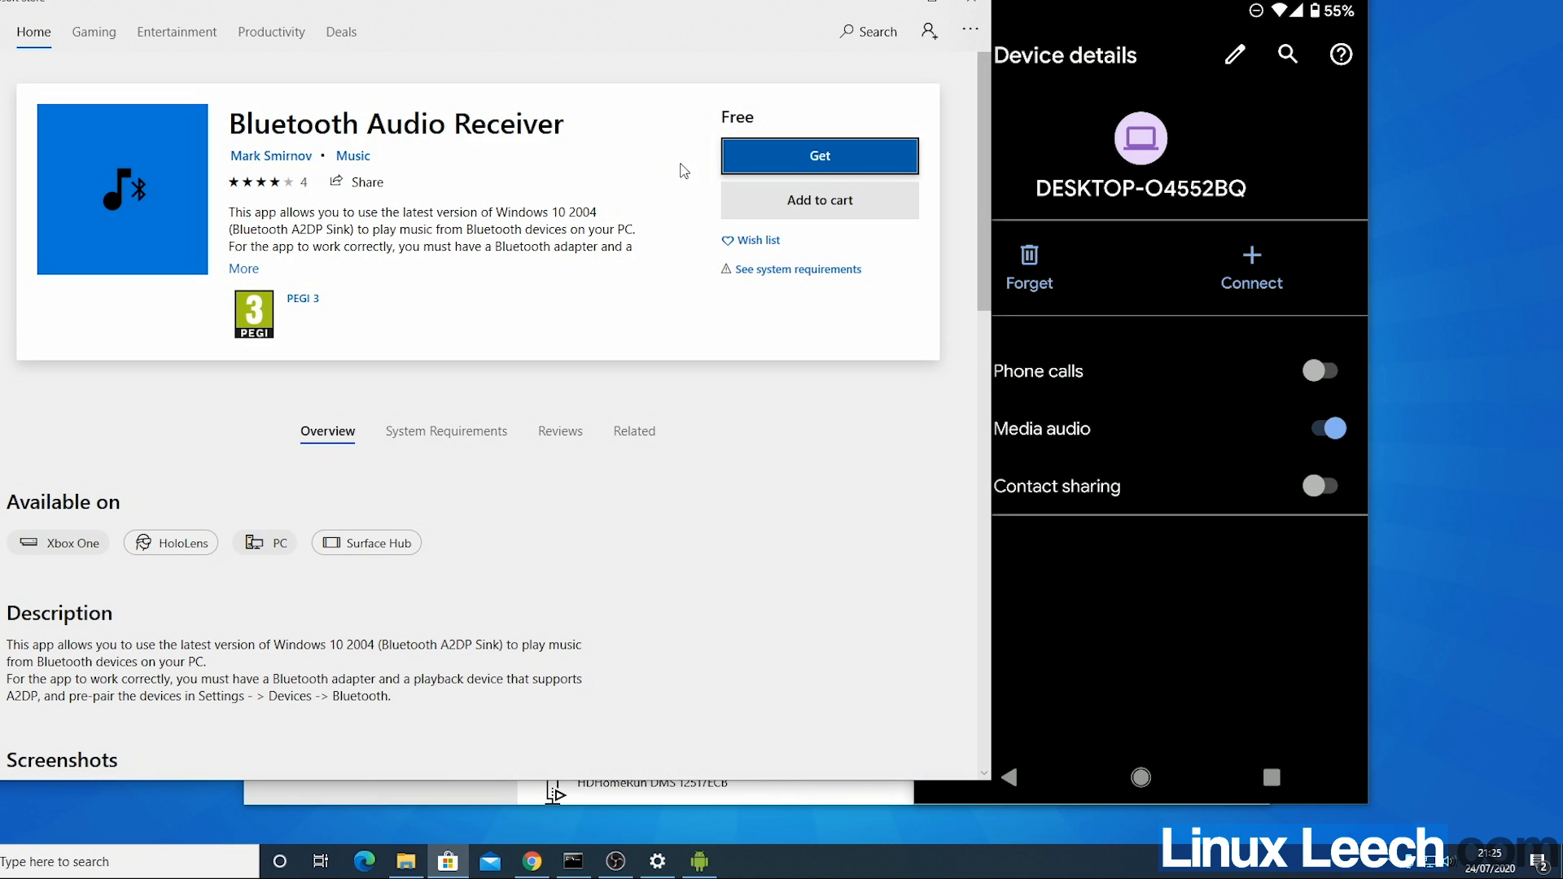
{"action": "left_click", "coordinate": [818, 156]}
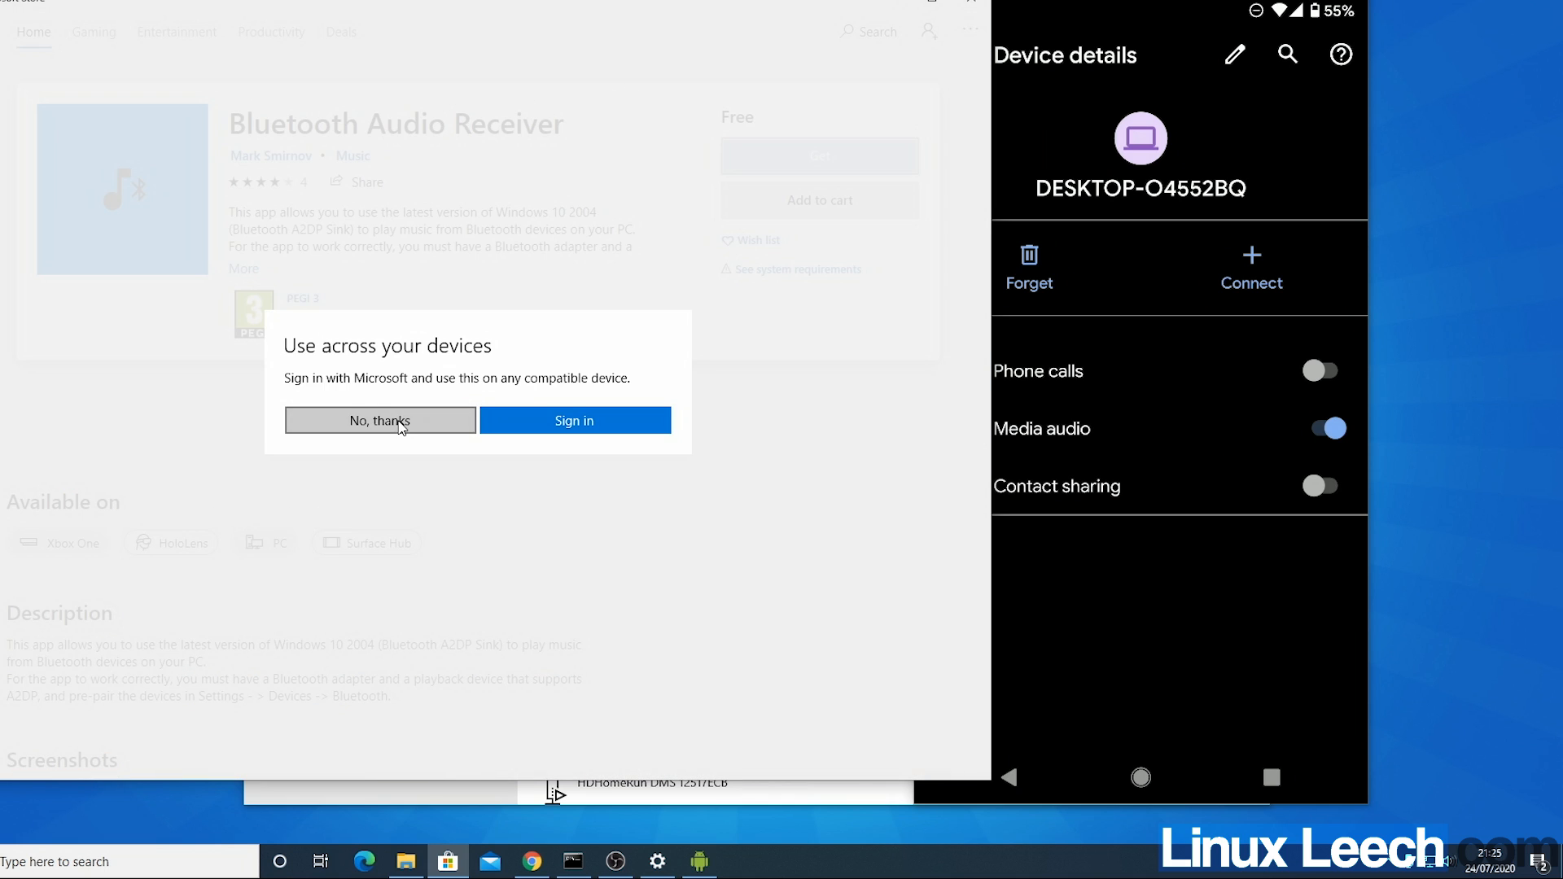
{"action": "left_click", "coordinate": [379, 420]}
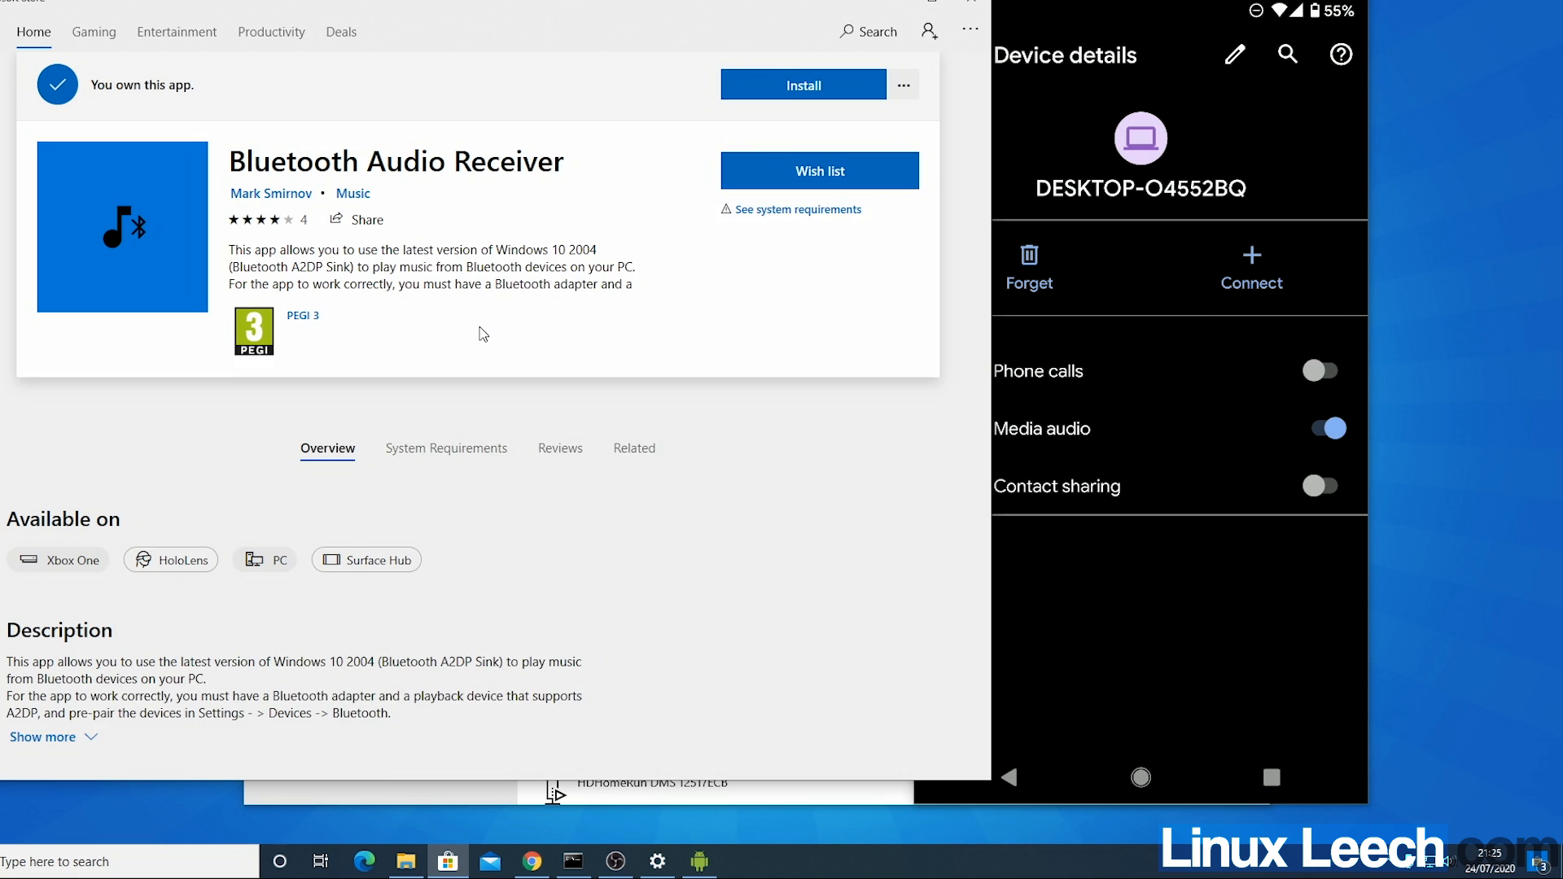
{"action": "left_click", "coordinate": [802, 85]}
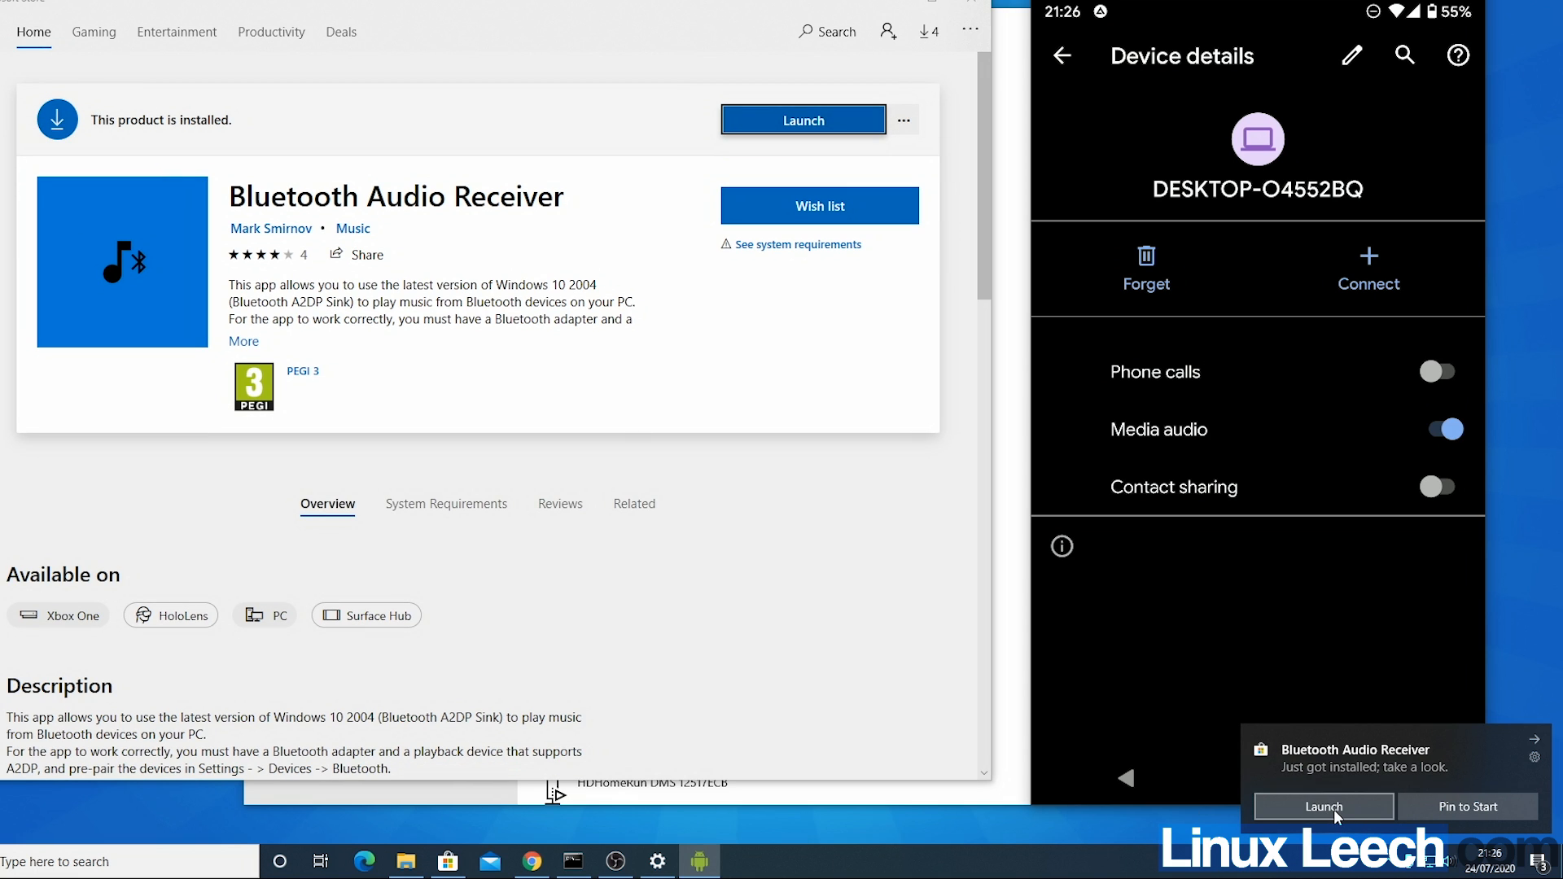
- Launch Bluetooth Audio Receiver, select the Pixel and open the audio connection
{"action": "left_click", "coordinate": [1322, 806]}
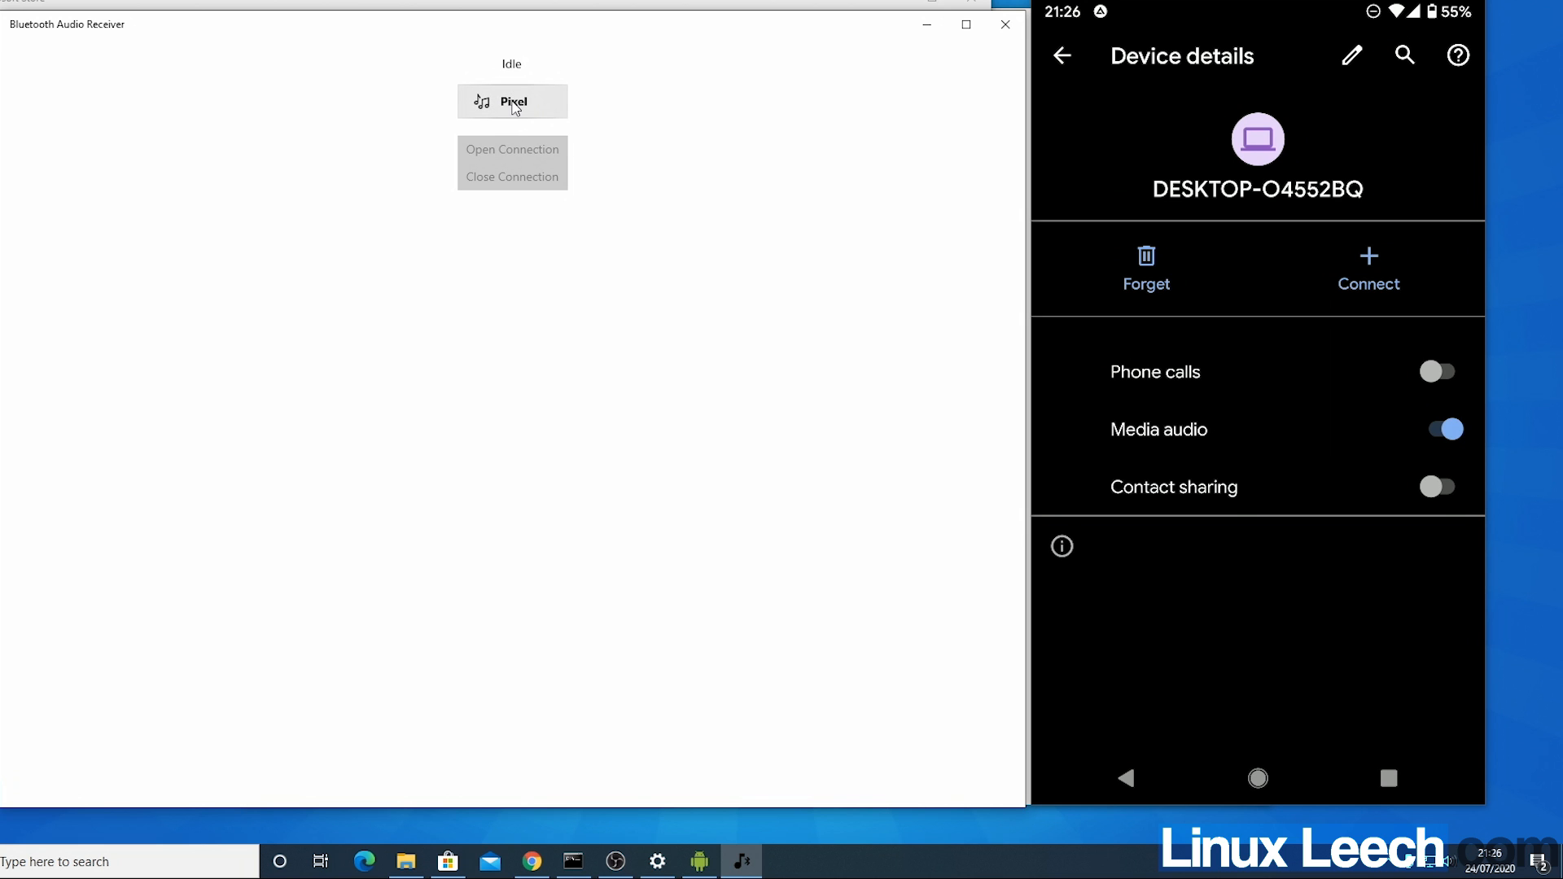
{"action": "left_click", "coordinate": [511, 100]}
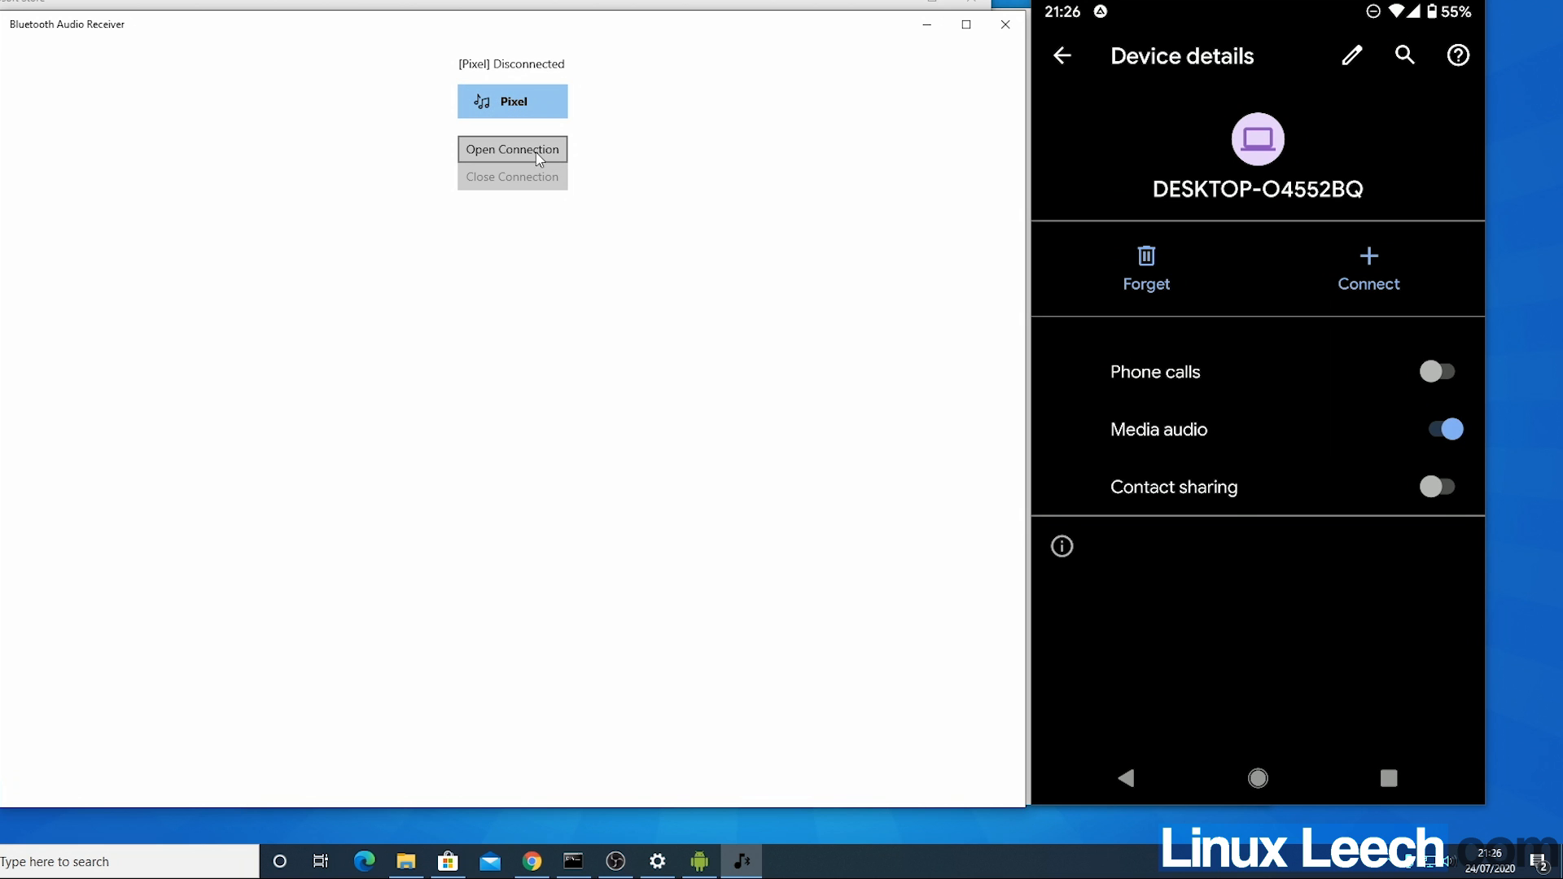
{"action": "left_click", "coordinate": [511, 150]}
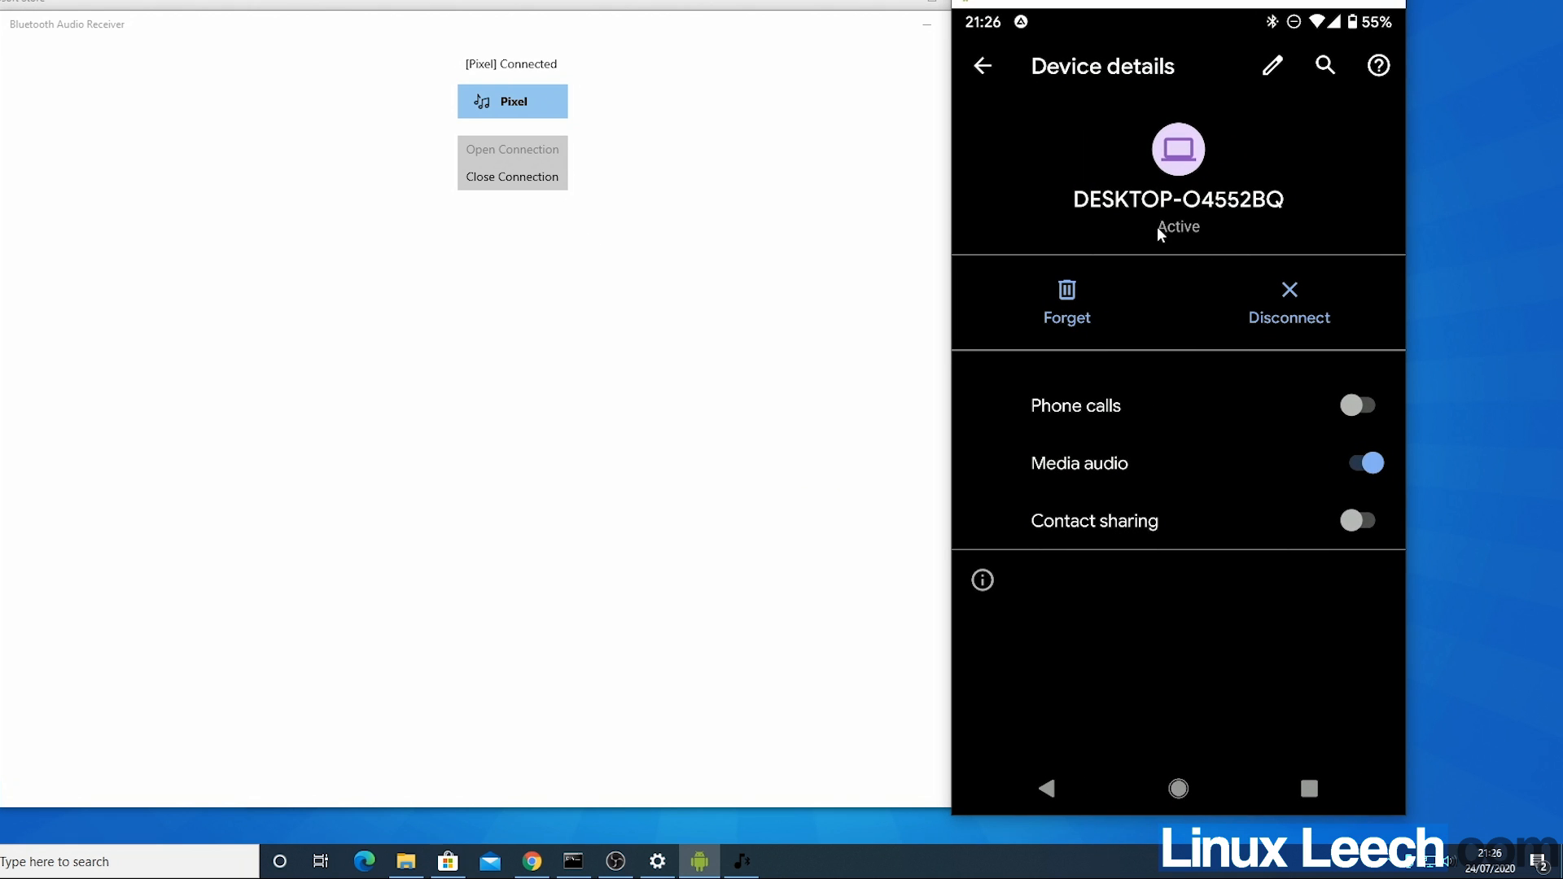
{"action": "mouse_move", "coordinate": [737, 269]}
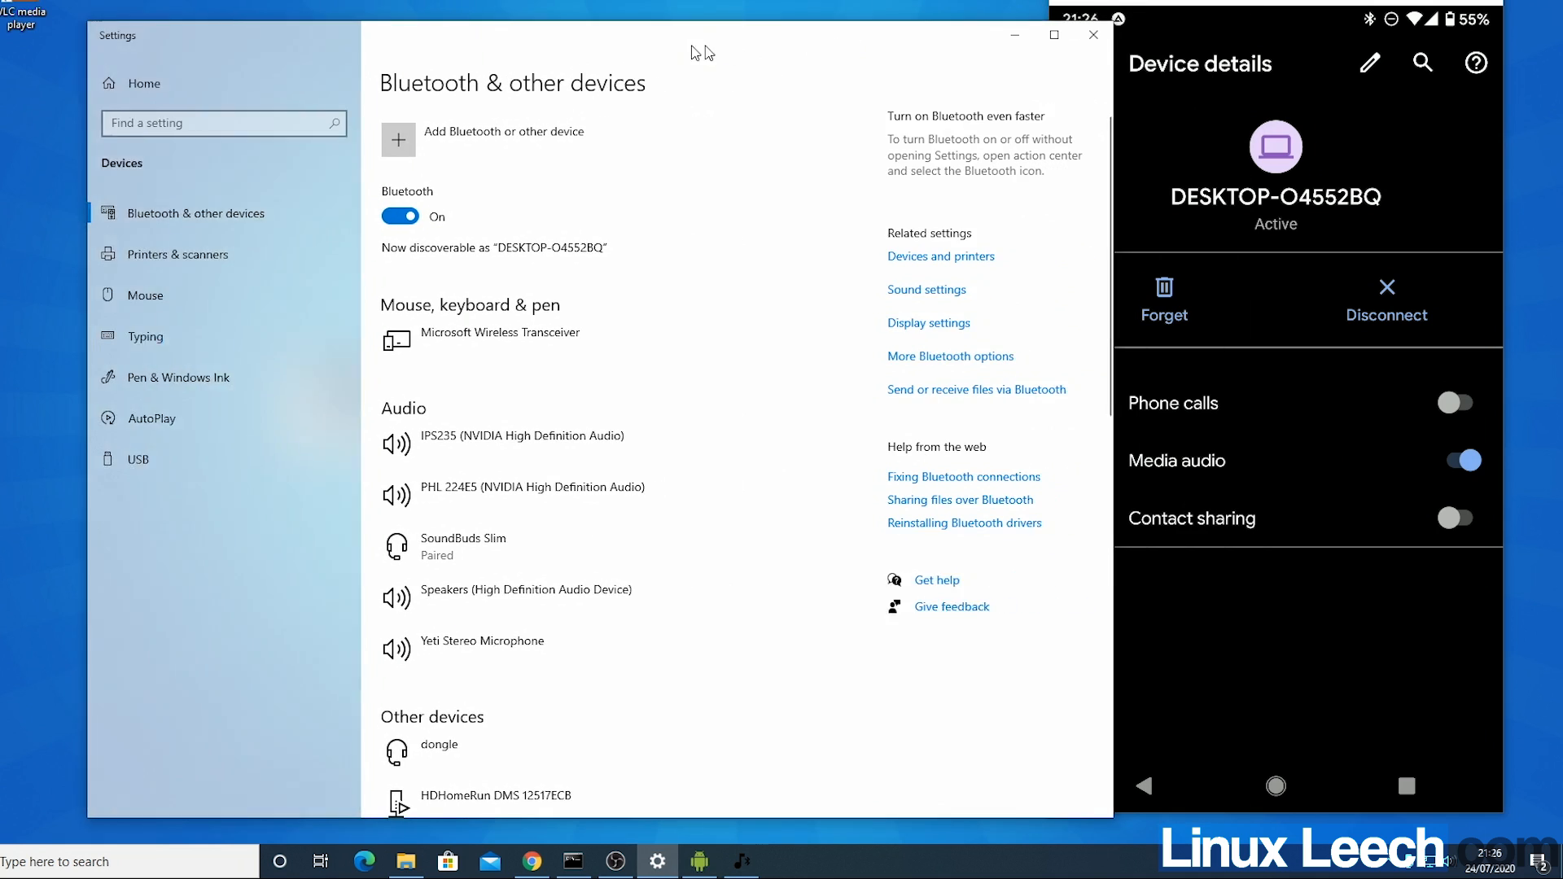
- Play Cloud Chaser - Spence.mp3 on the phone, seek past one minute, then minimise scrcpy
{"action": "left_click", "coordinate": [1091, 34]}
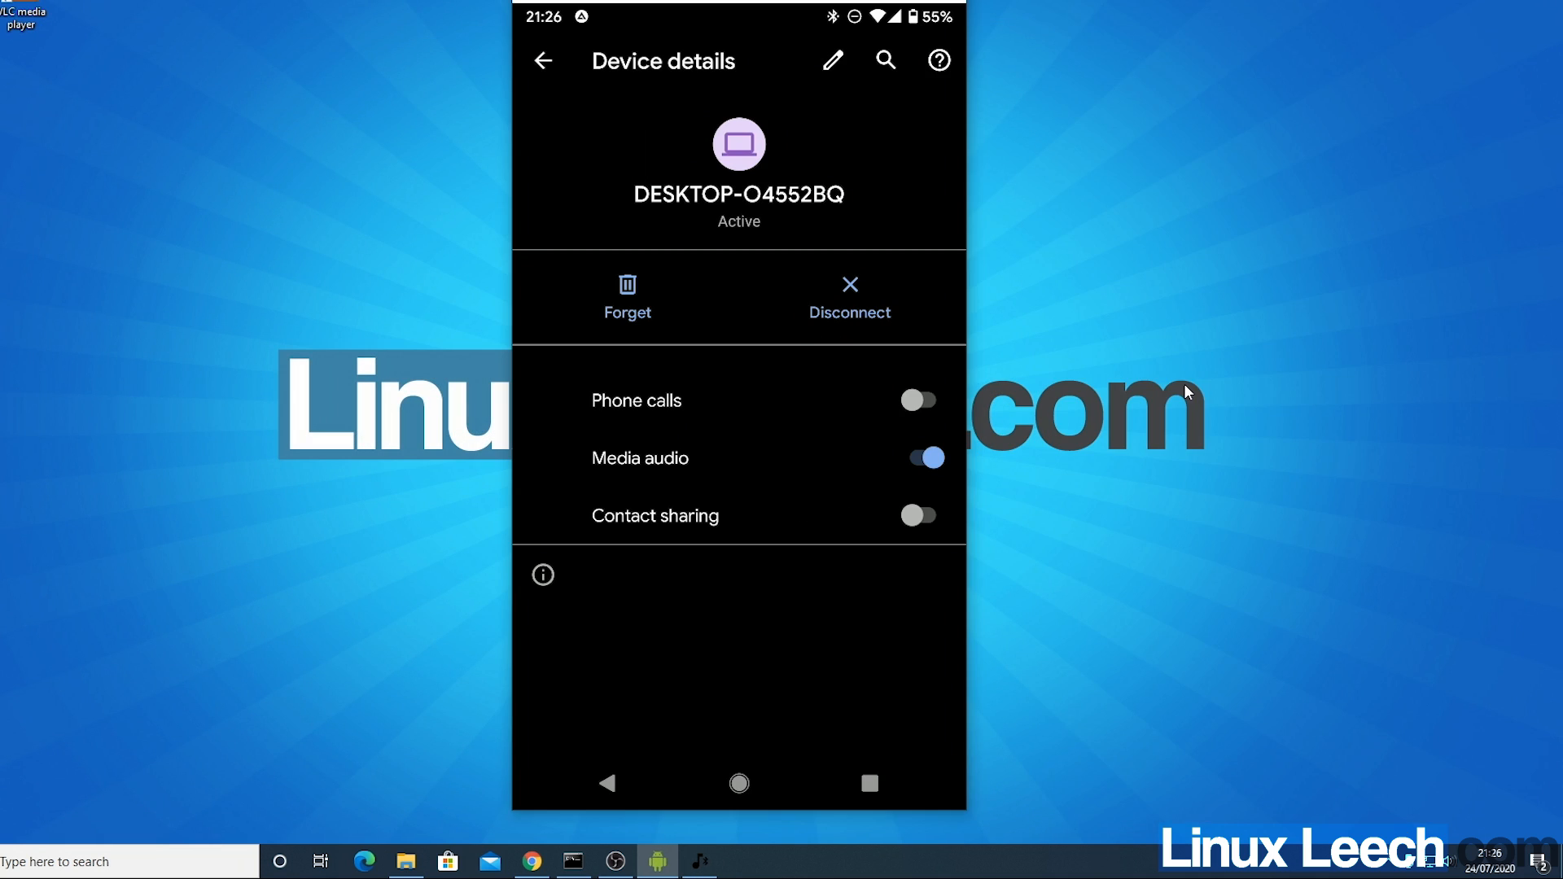
{"action": "mouse_move", "coordinate": [954, 682]}
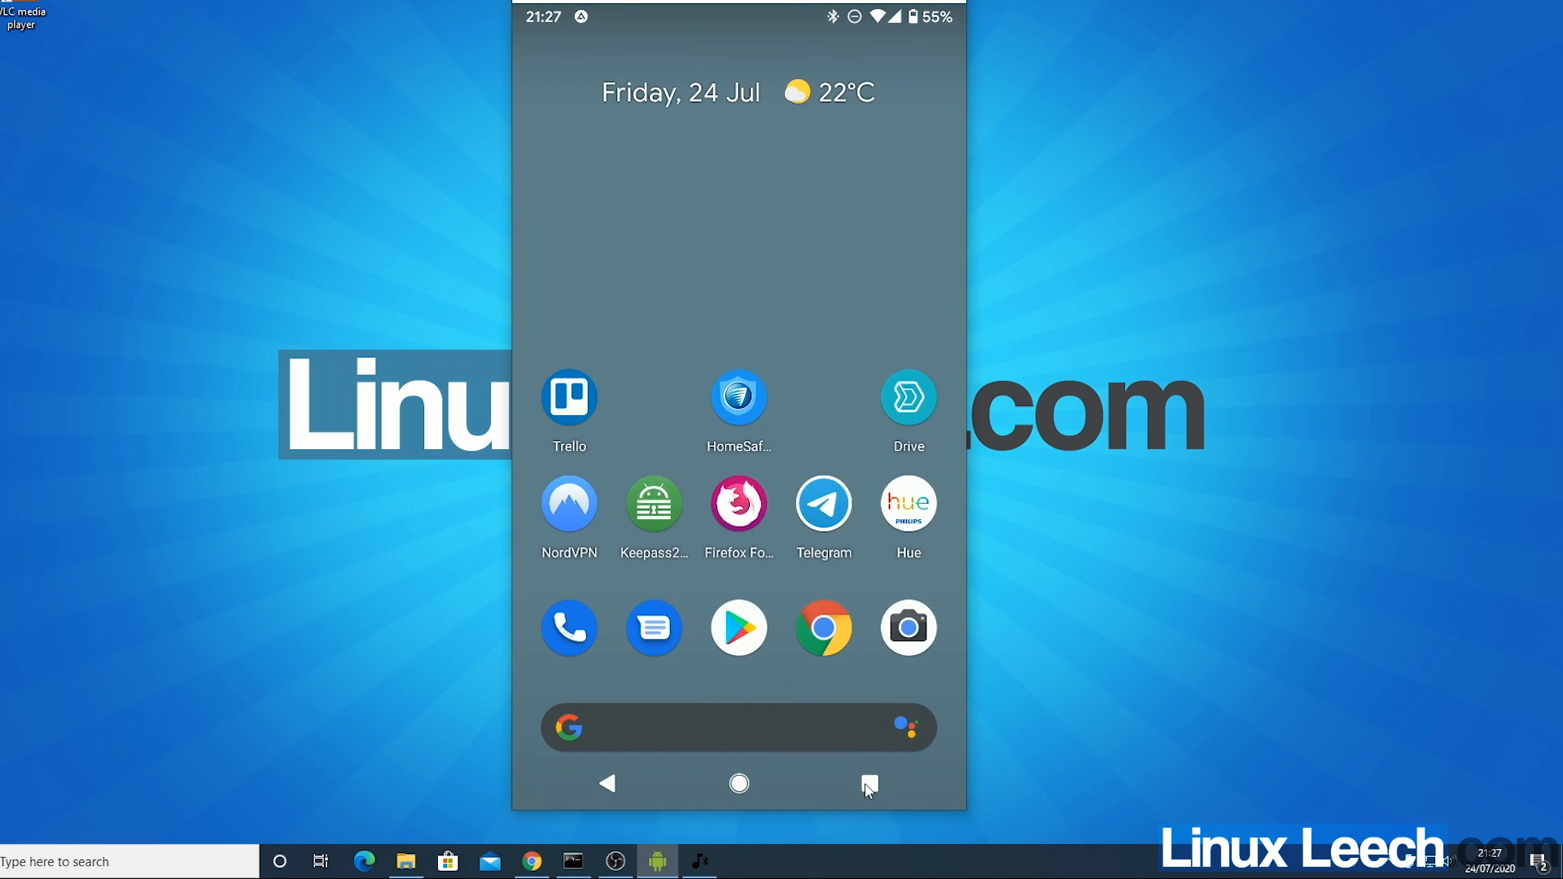
{"action": "left_click", "coordinate": [867, 783]}
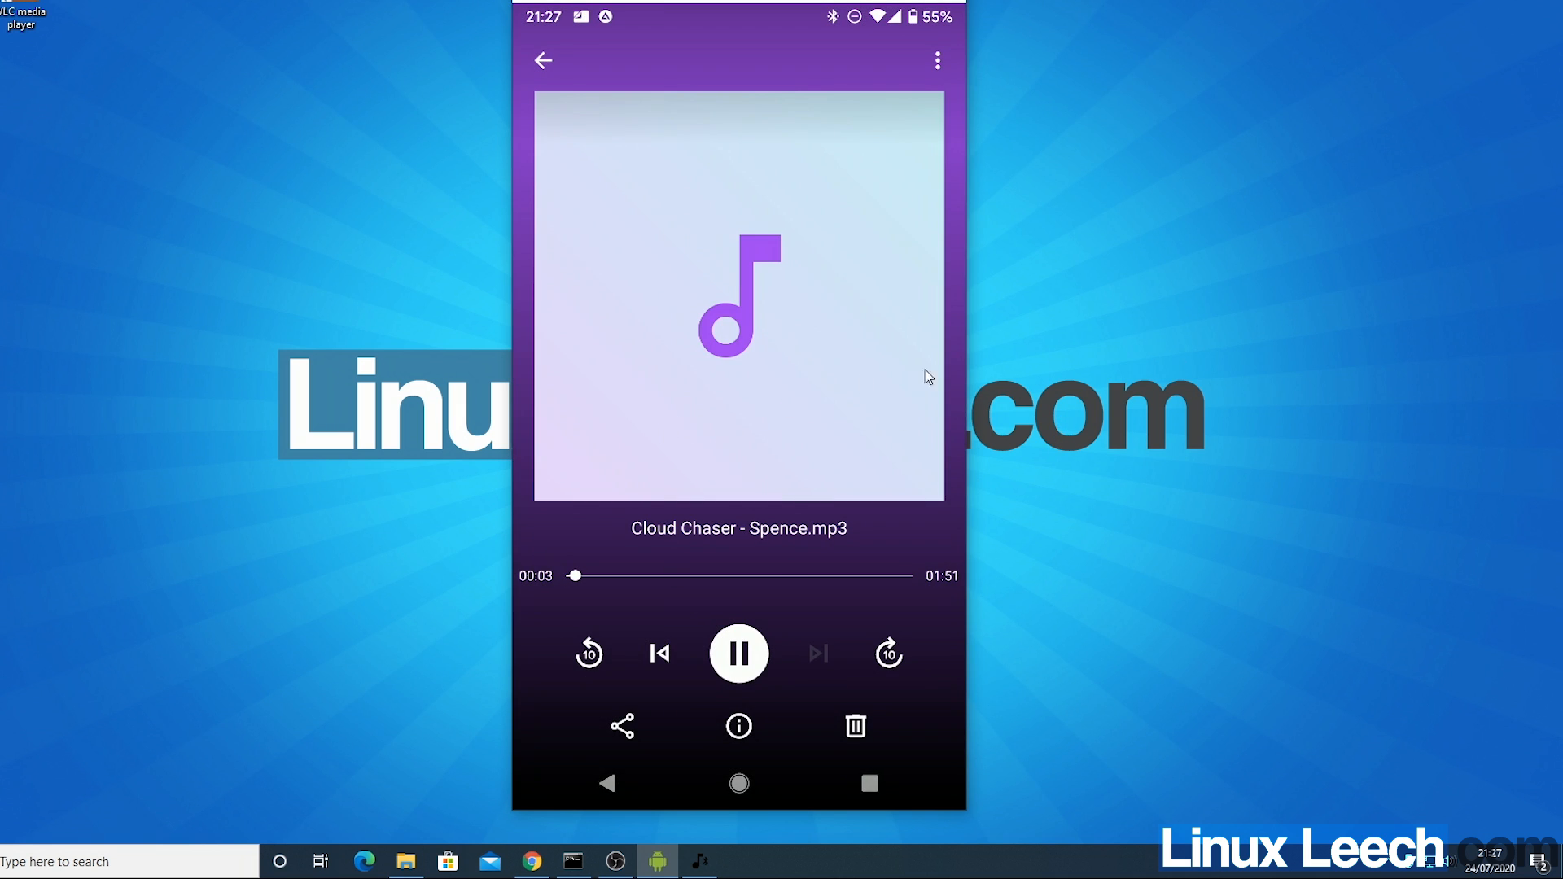
{"action": "mouse_move", "coordinate": [1053, 364]}
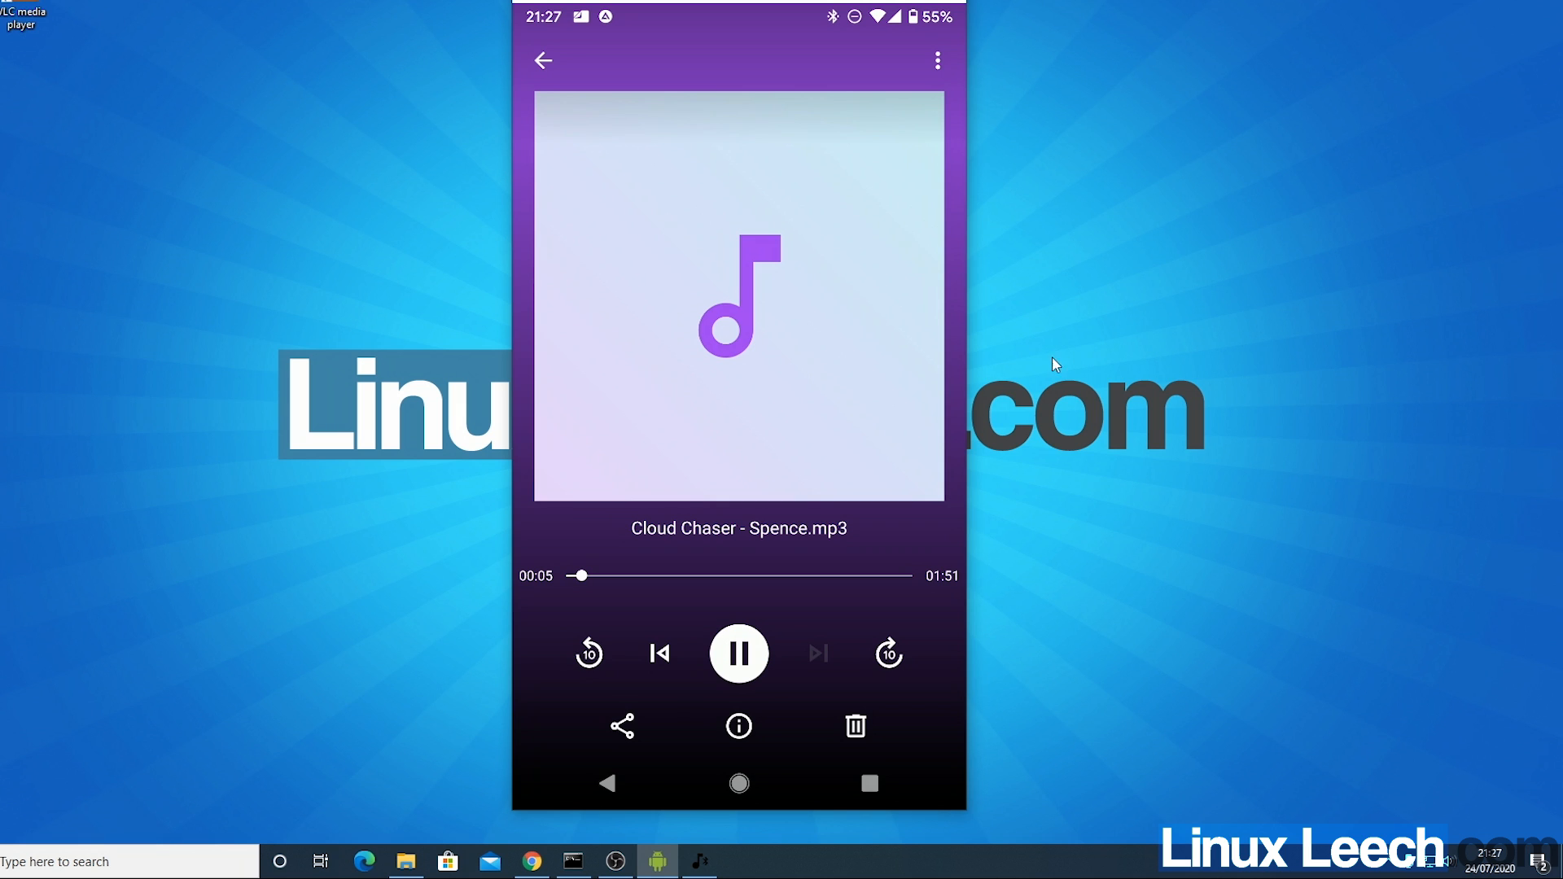
{"action": "mouse_move", "coordinate": [1025, 388]}
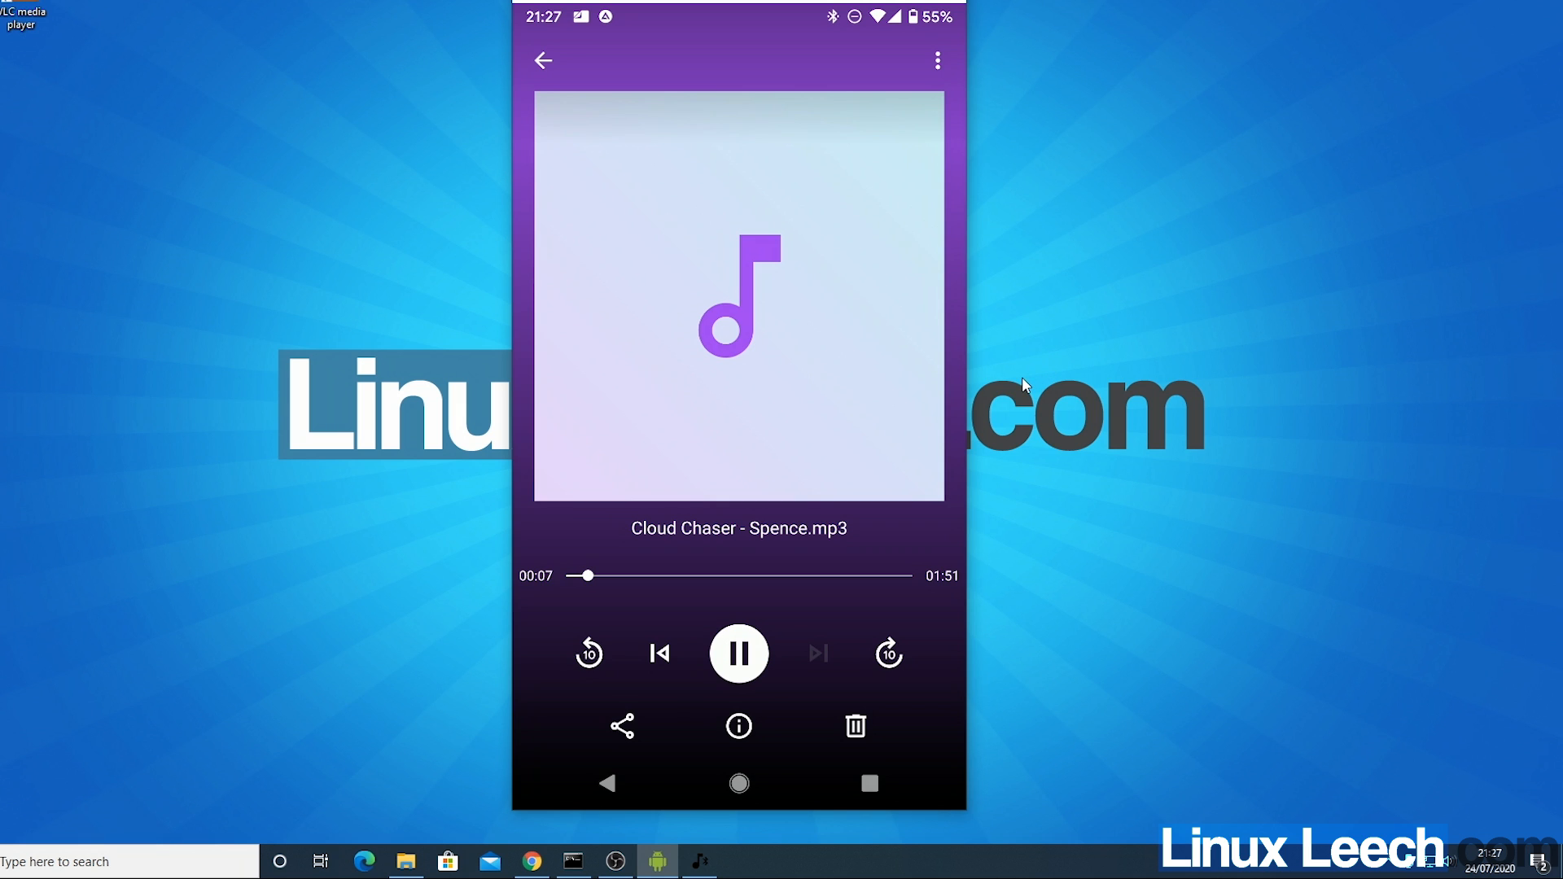
{"action": "left_click_drag", "start_coordinate": [589, 575], "coordinate": [751, 574]}
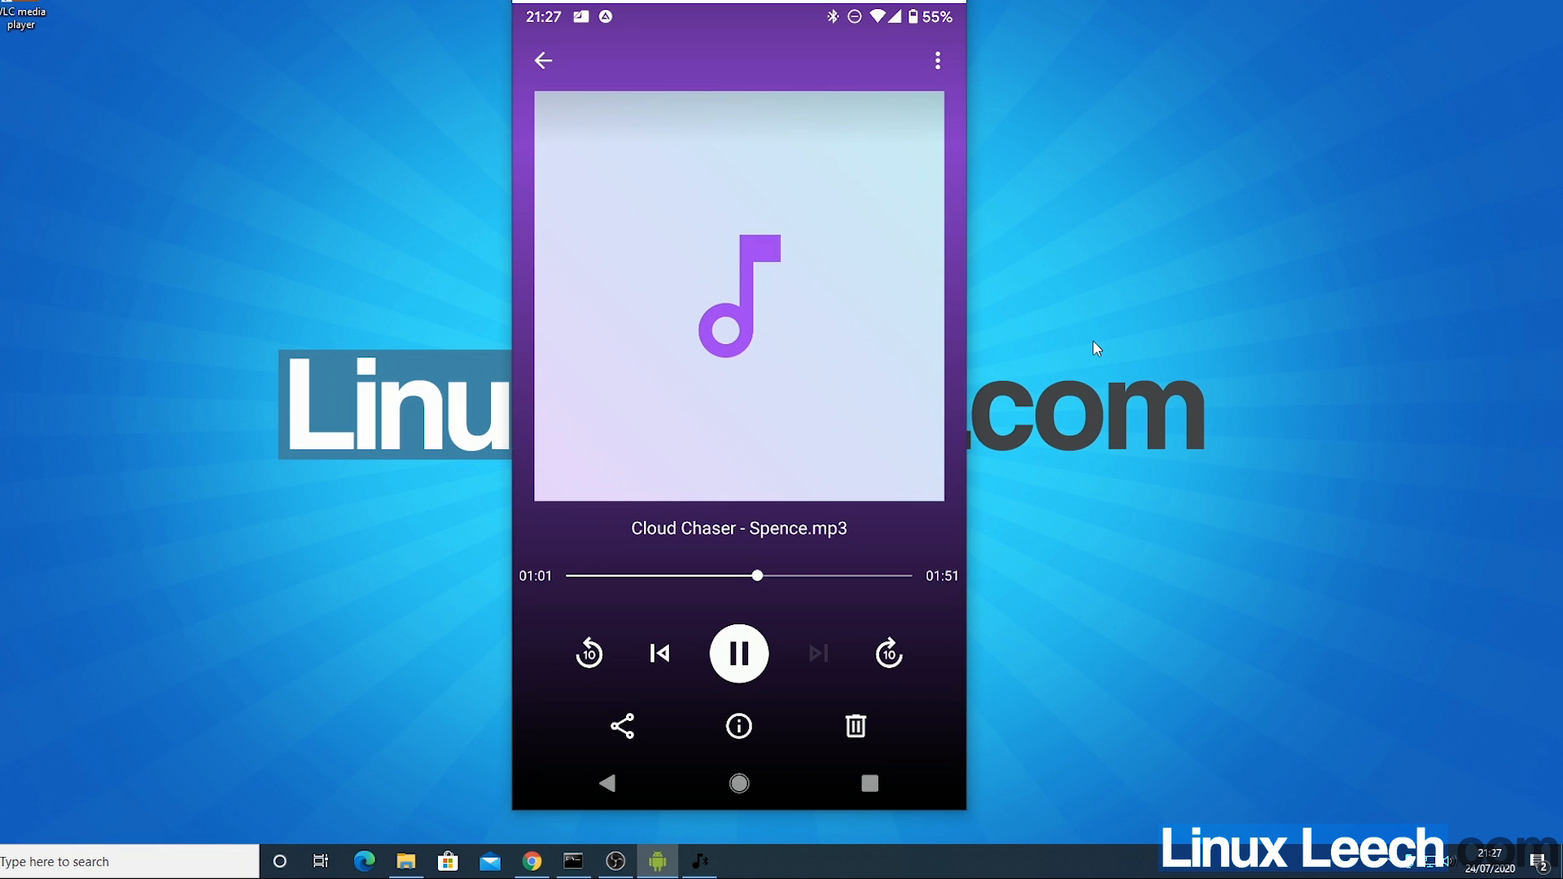
{"action": "mouse_move", "coordinate": [863, 470]}
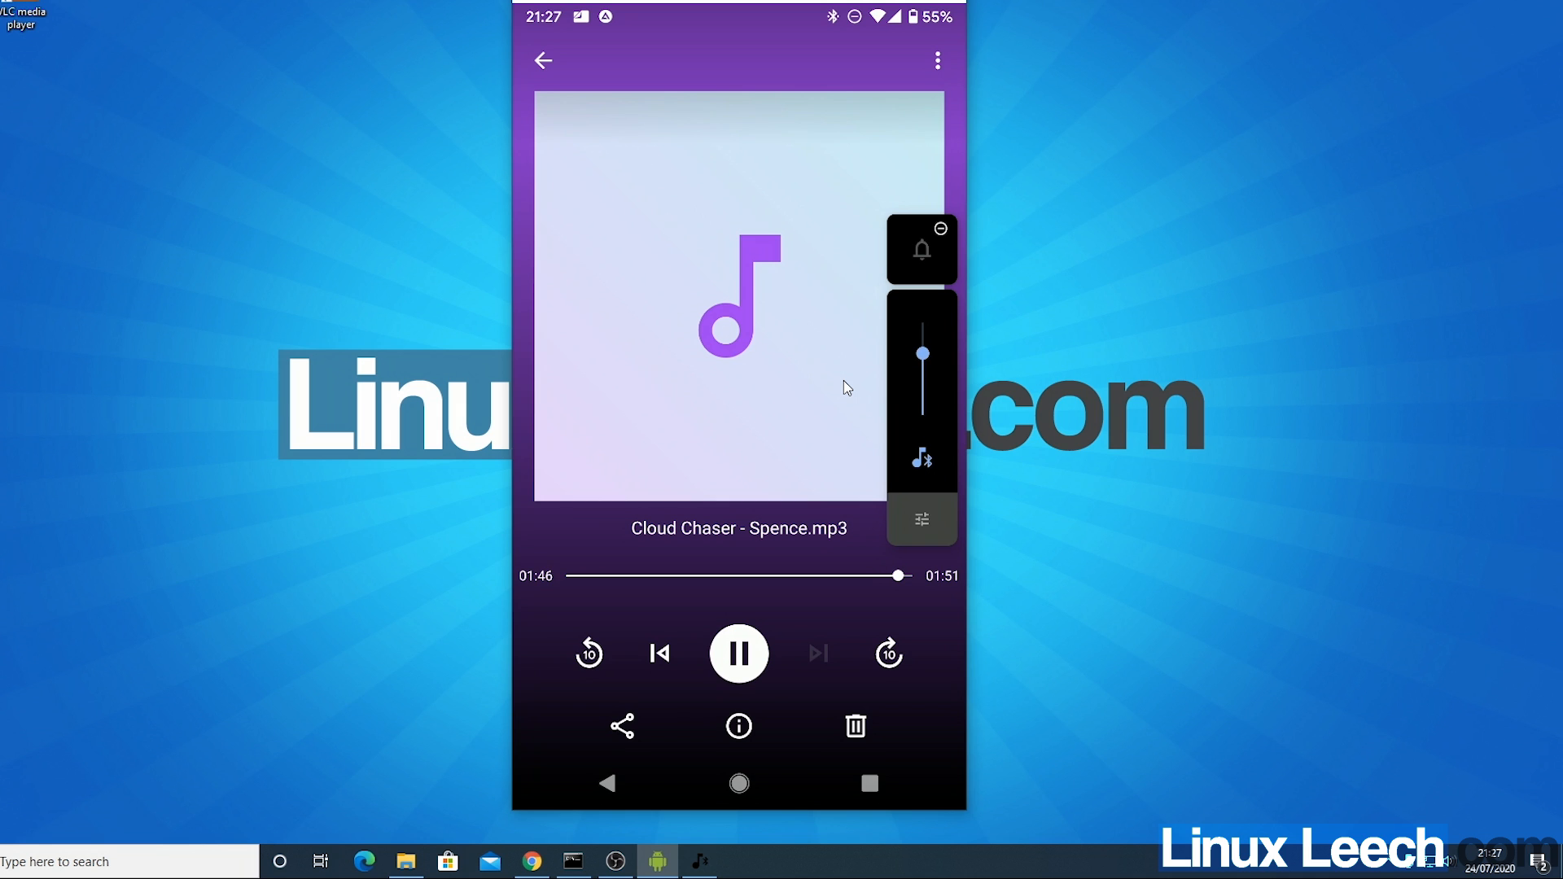
{"action": "left_click", "coordinate": [739, 653]}
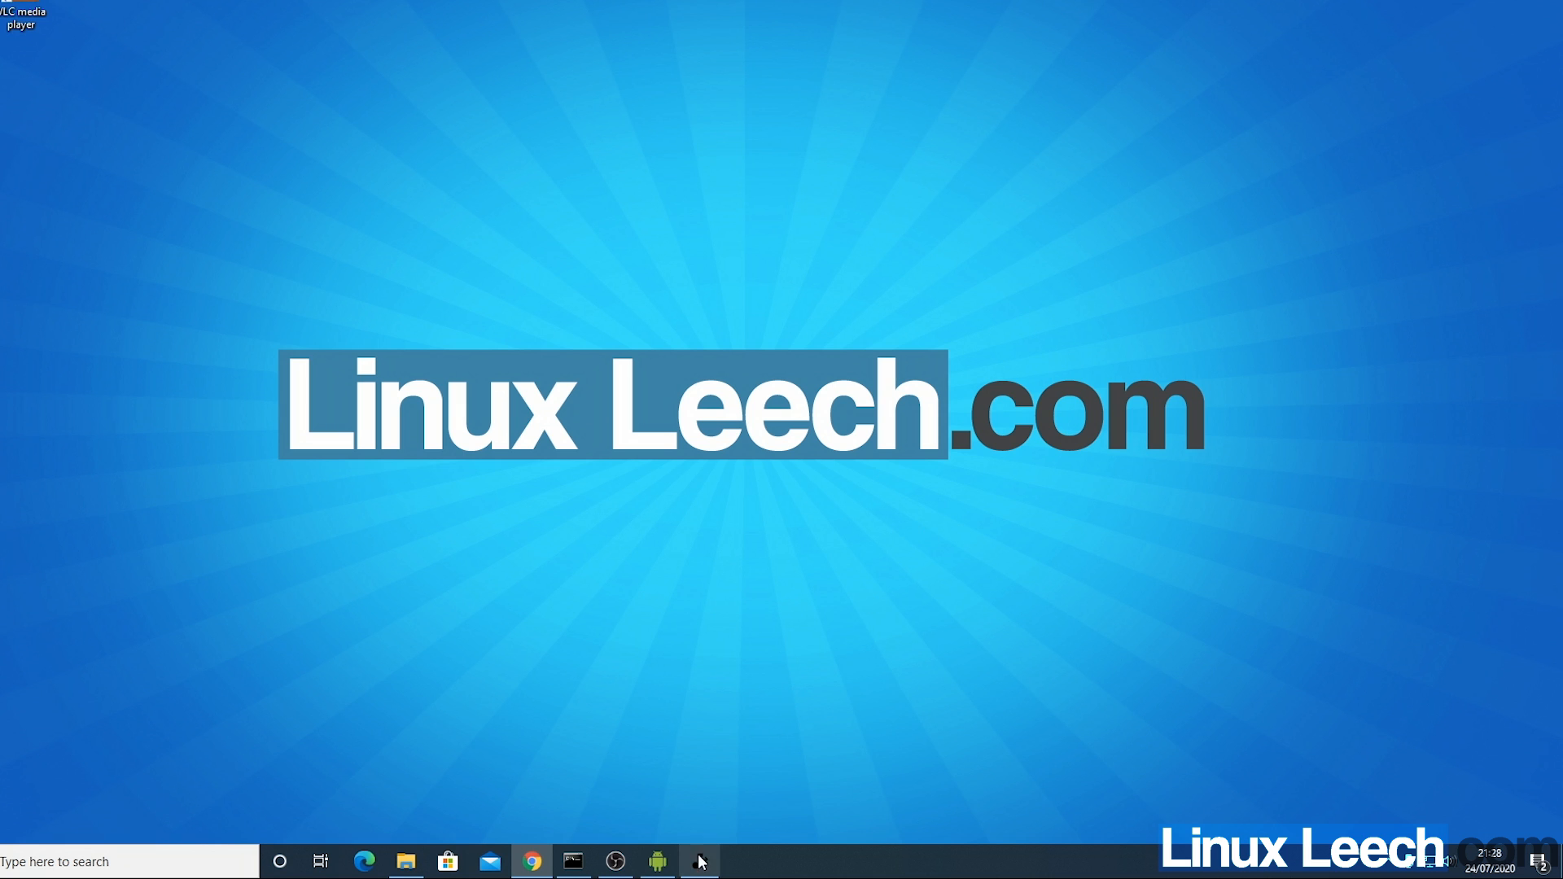
- Restore Bluetooth Audio Receiver, close the Pixel connection and exit the app
{"action": "left_click", "coordinate": [698, 861]}
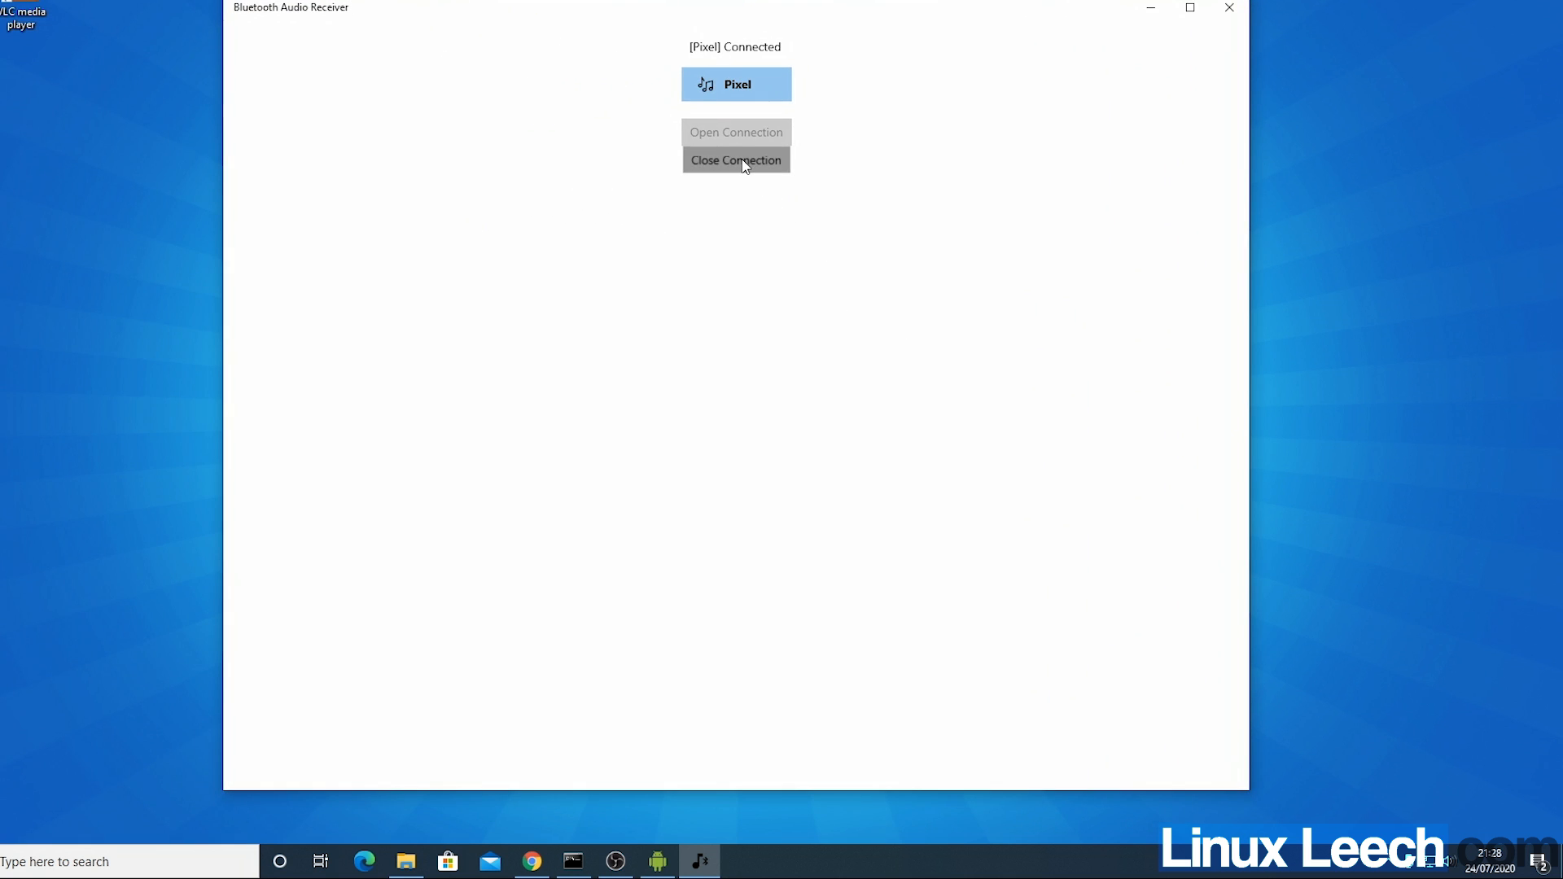
{"action": "left_click", "coordinate": [735, 160]}
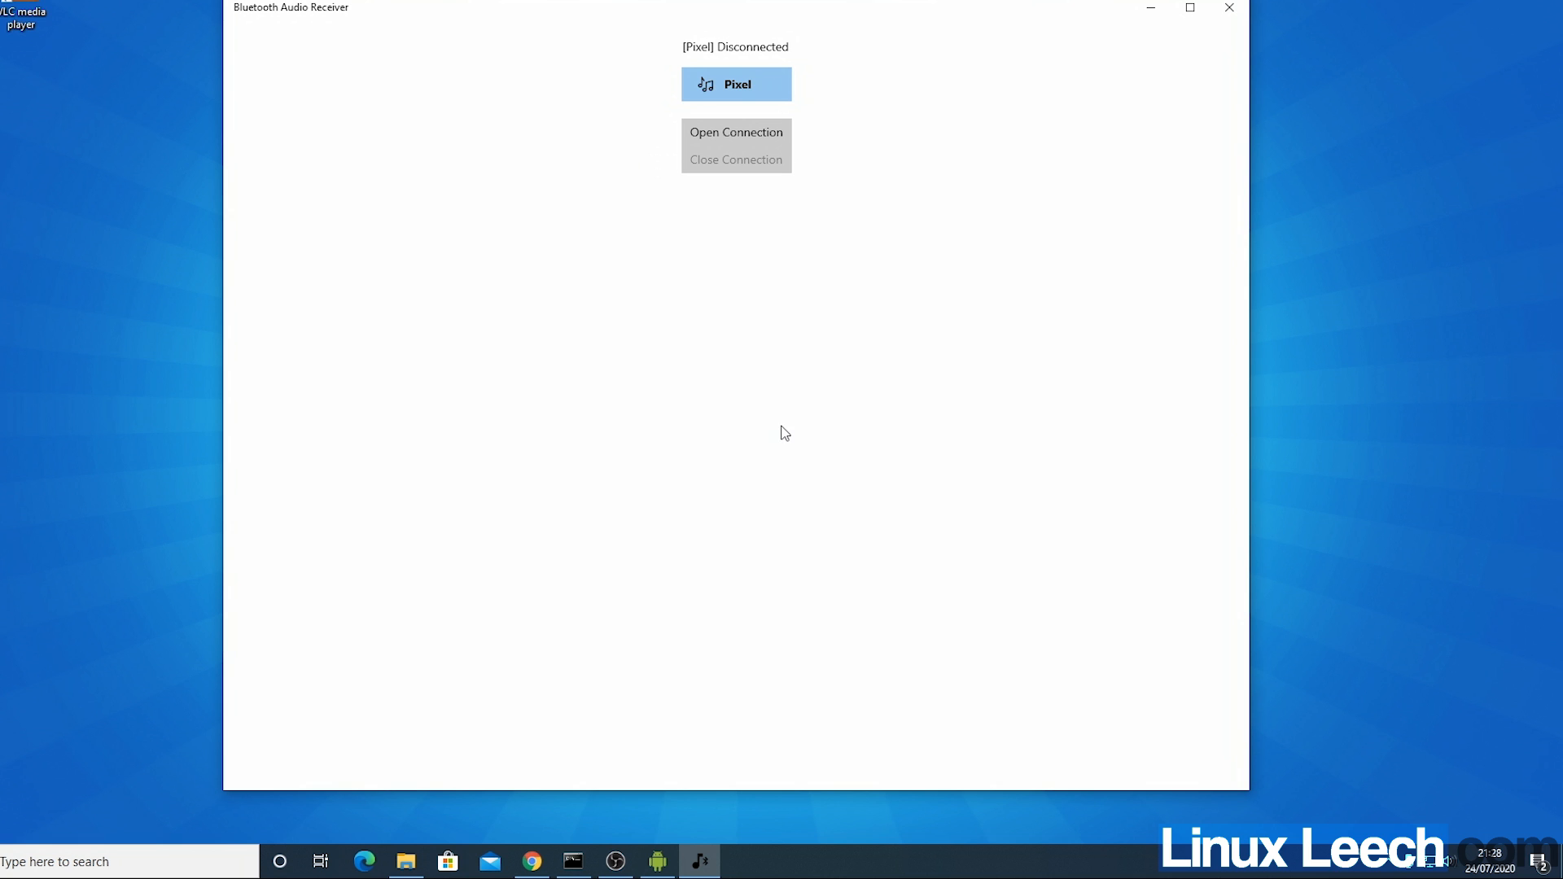
{"action": "left_click", "coordinate": [1229, 8]}
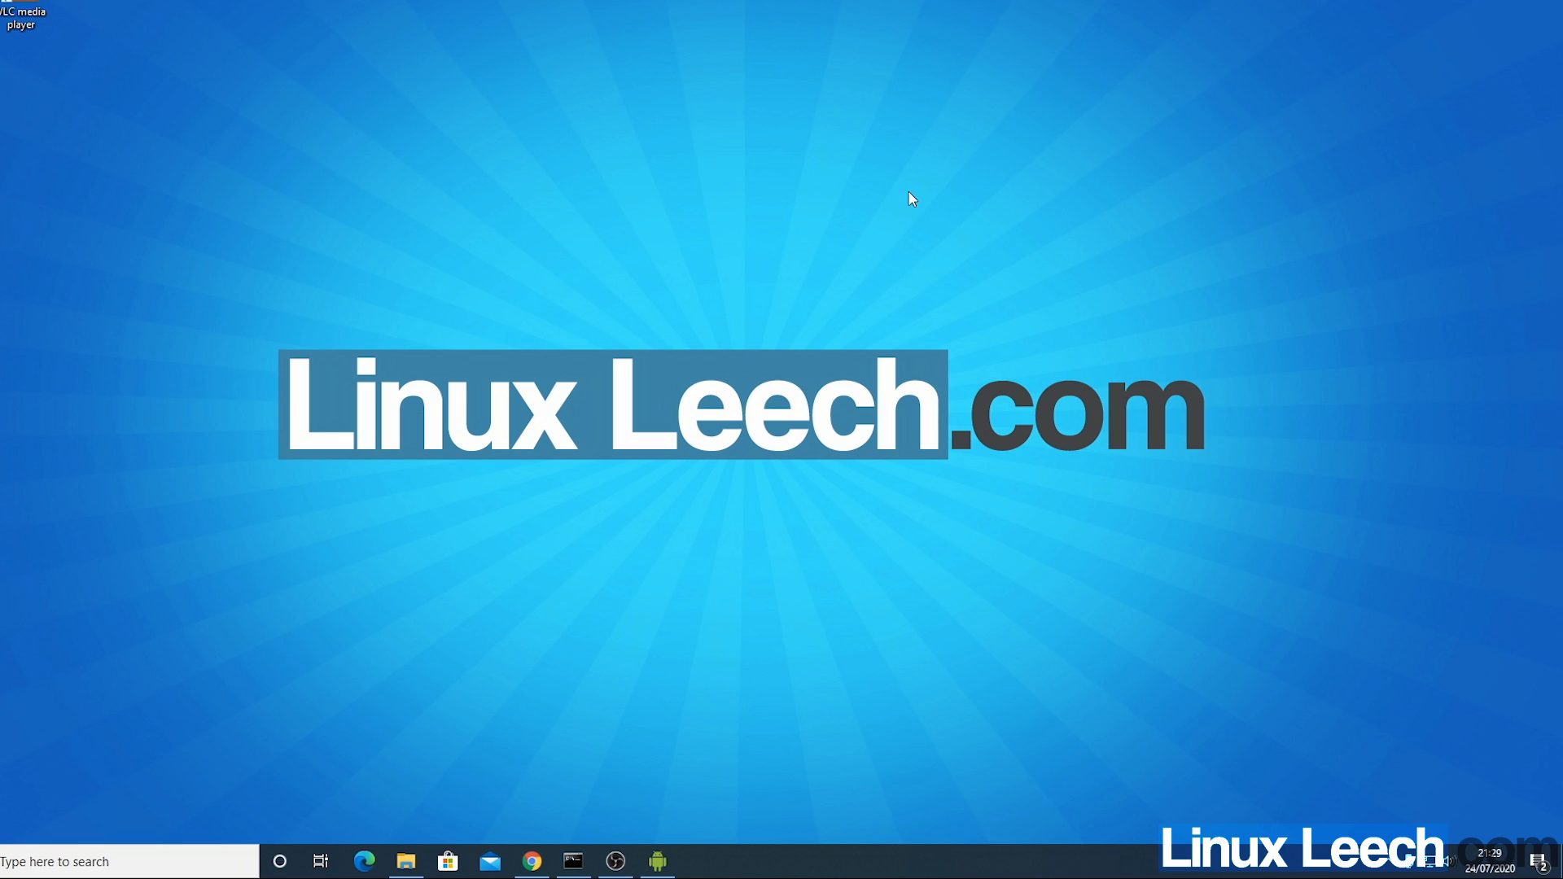